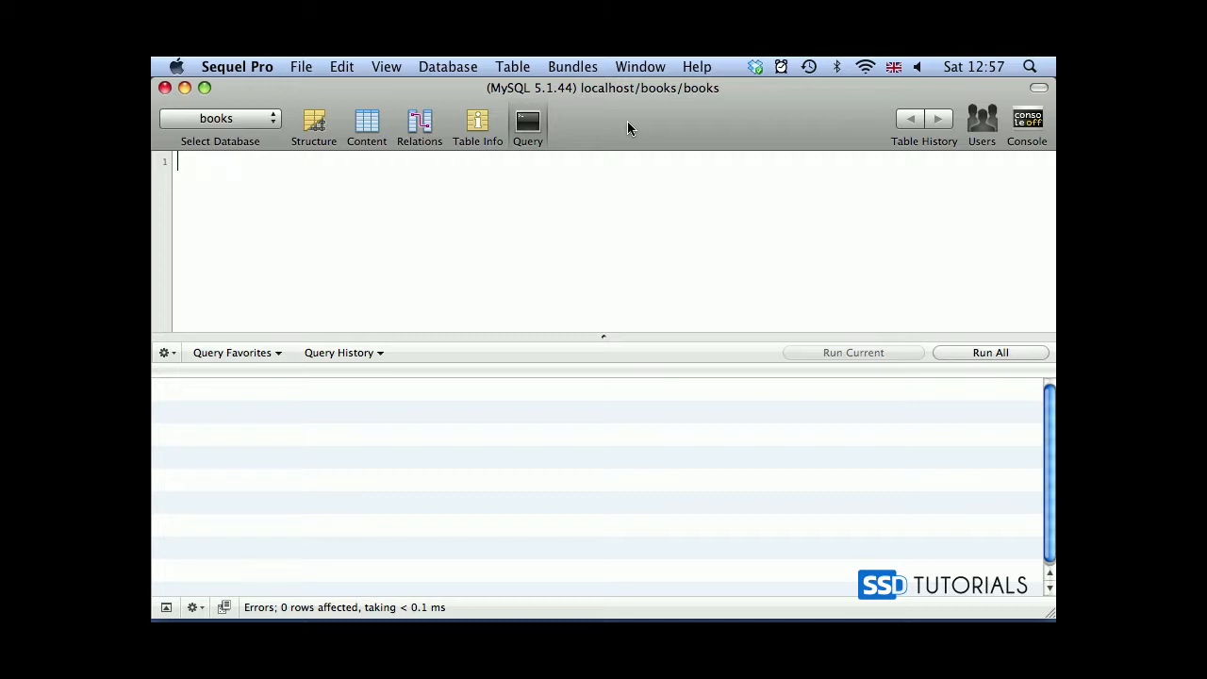
Write the SELECT line: title, author and CONCAT(`title`, ' by ', `author`) AS `title_author`.
text(SELEC `title`, `autho)
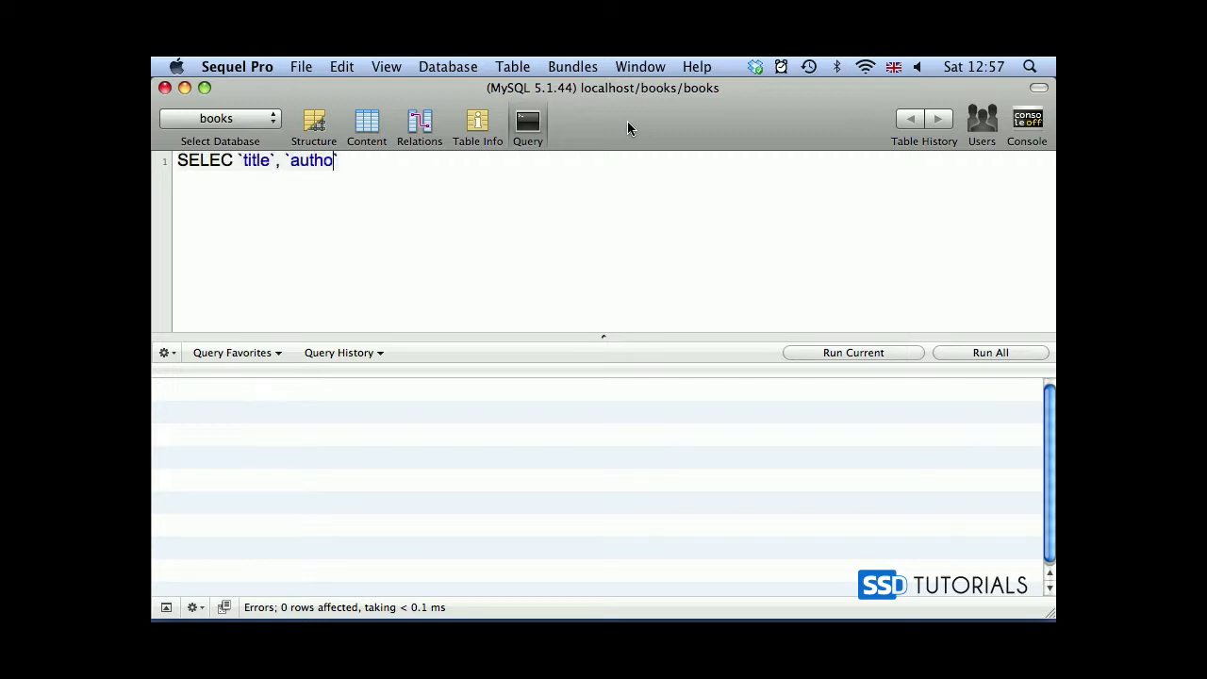
text(r`,)
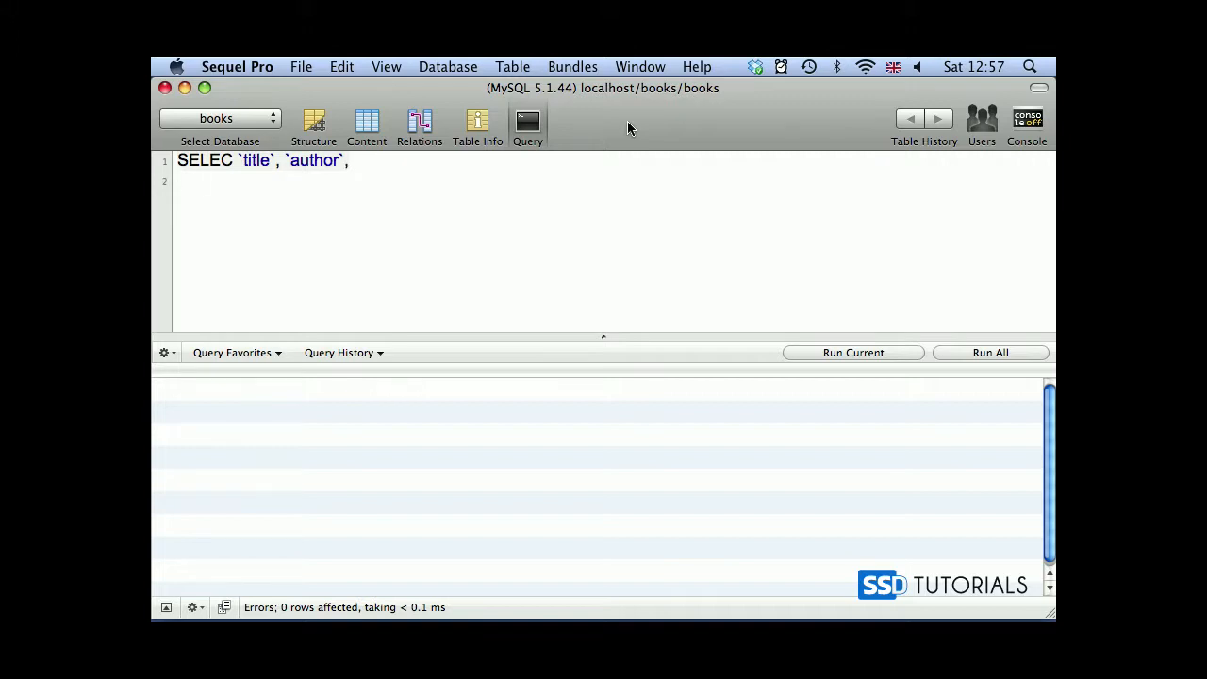
text(CONCAT())
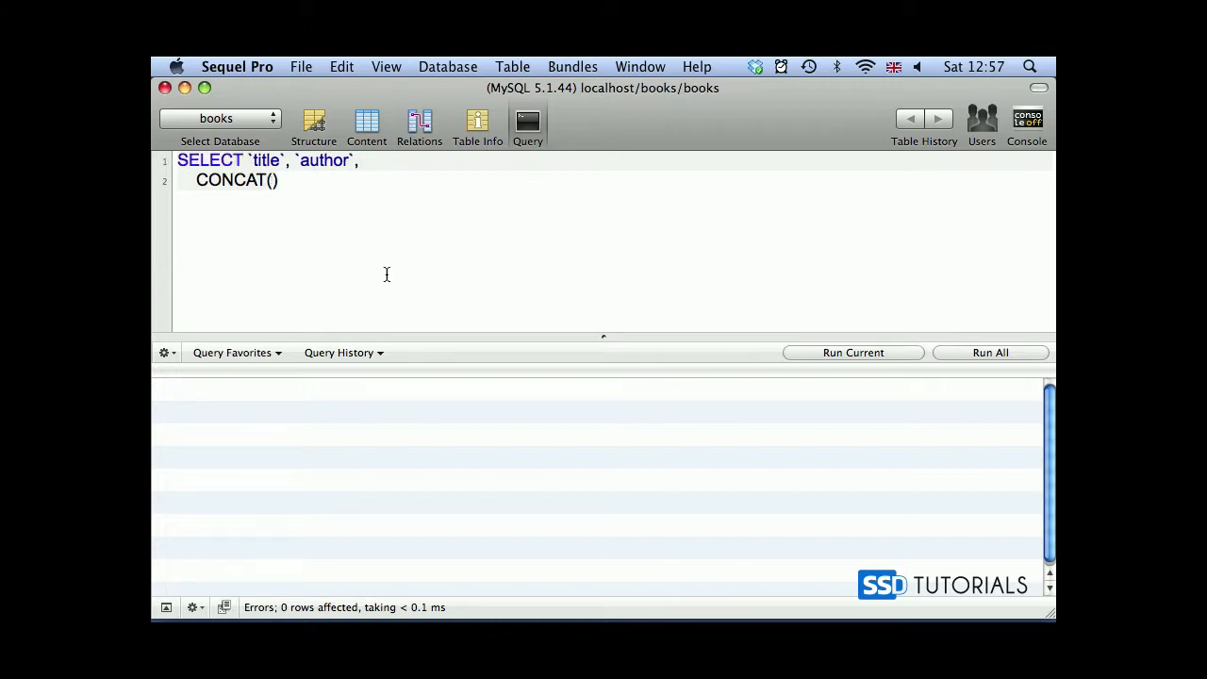
text(`title`)
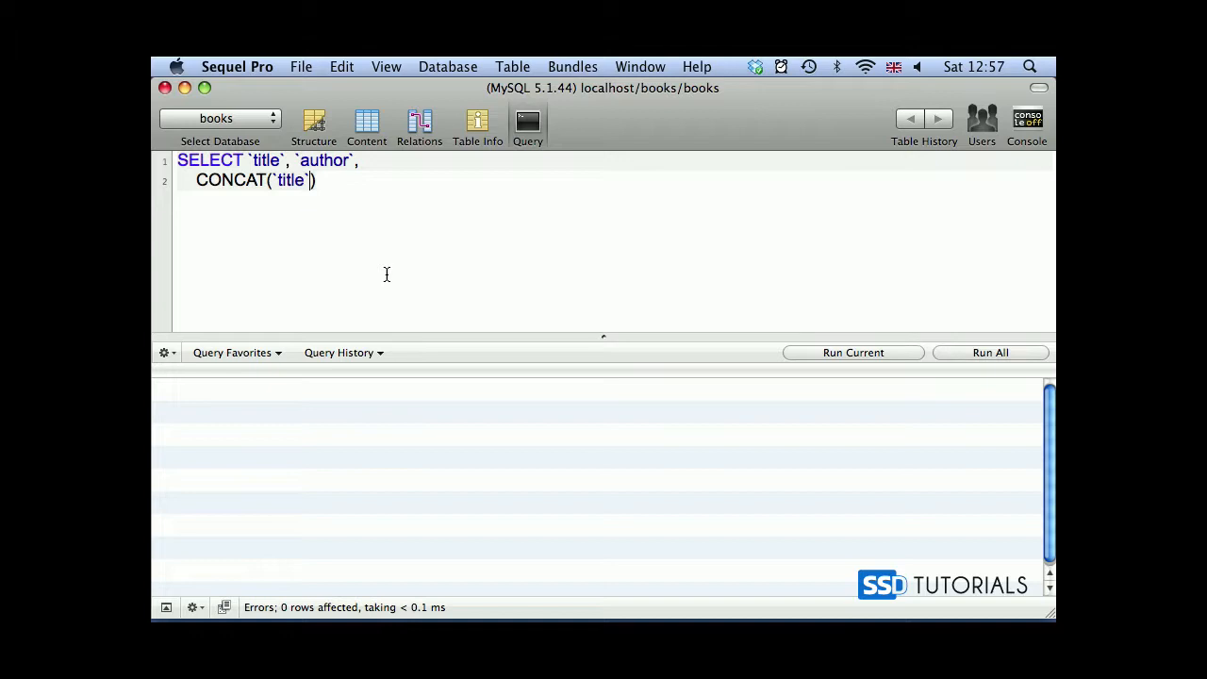
text(, ')
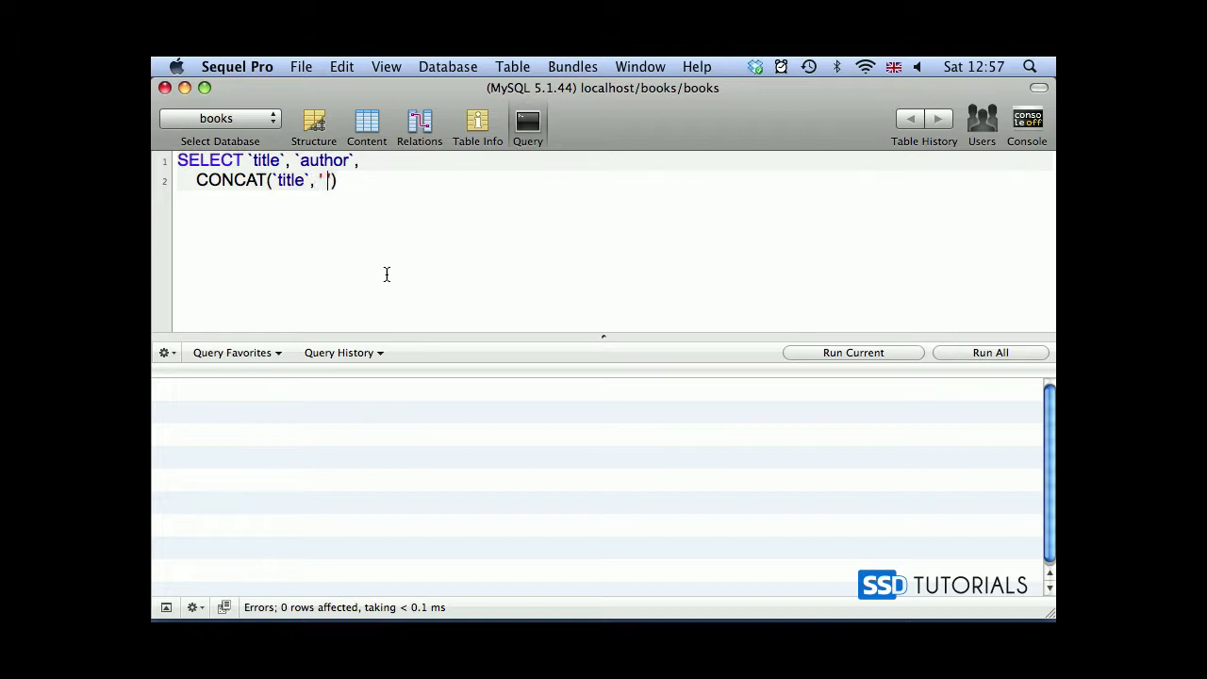
text(by)
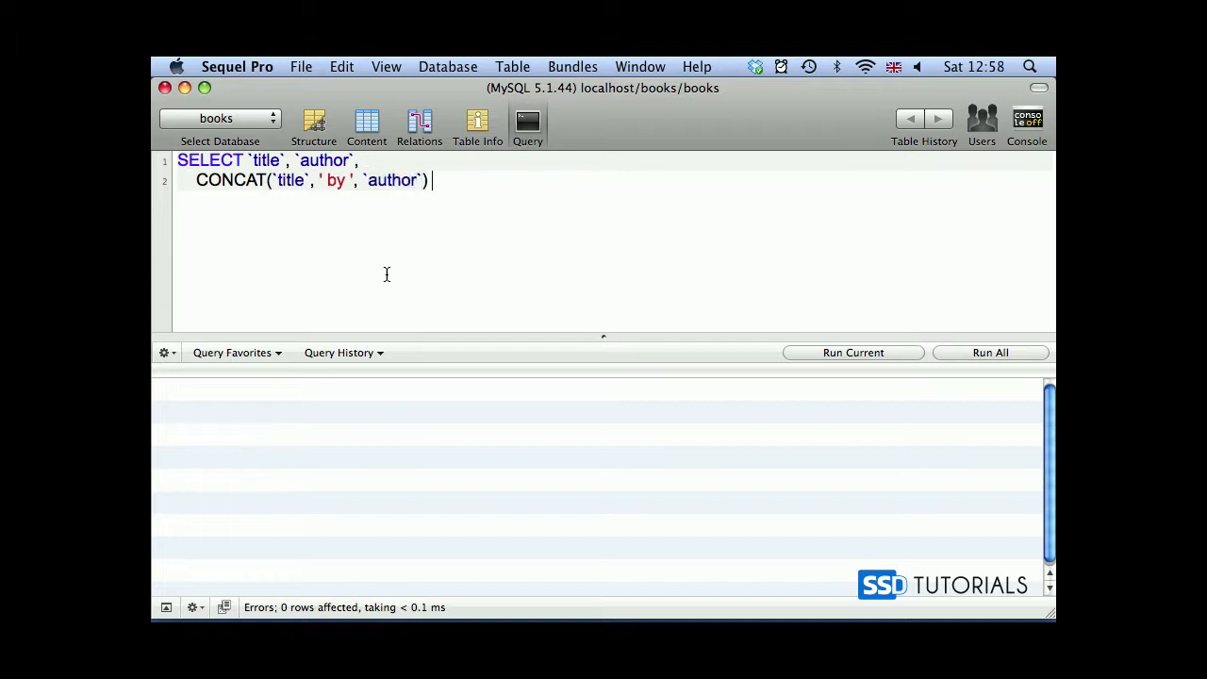
text(AS `)
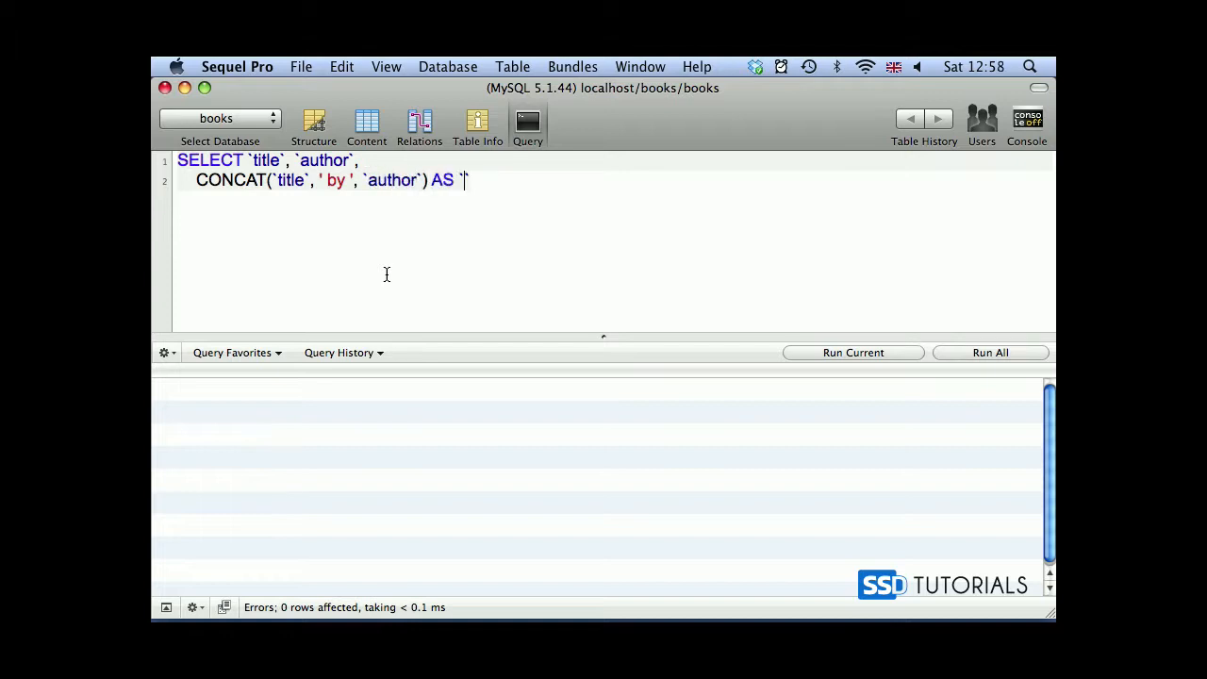
text(title_aut)
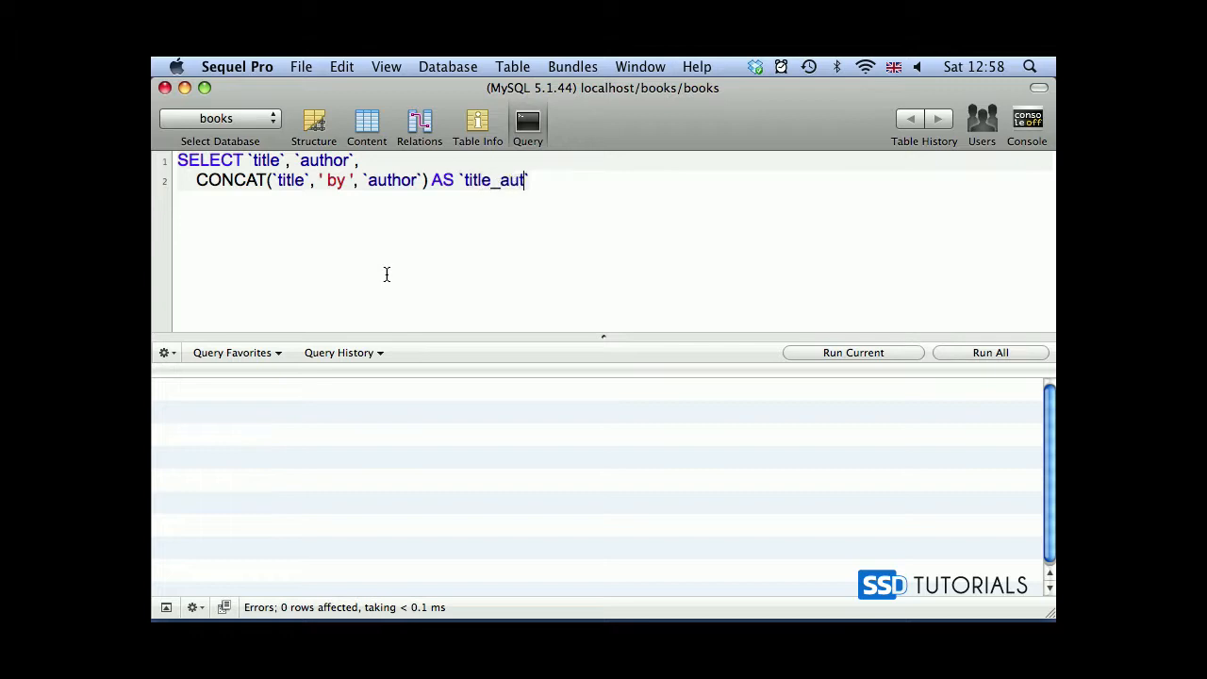
Add FROM `books` ORDER BY `title_author` ASC on a new line.
key(Enter)
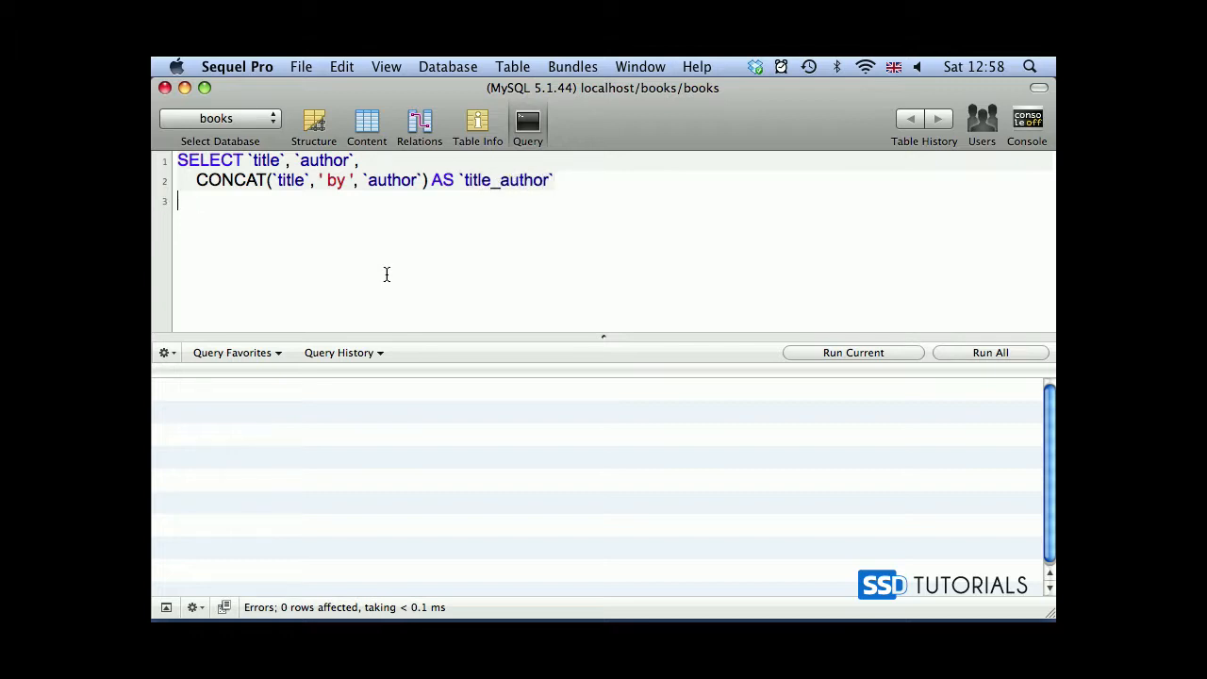
text(FROM)
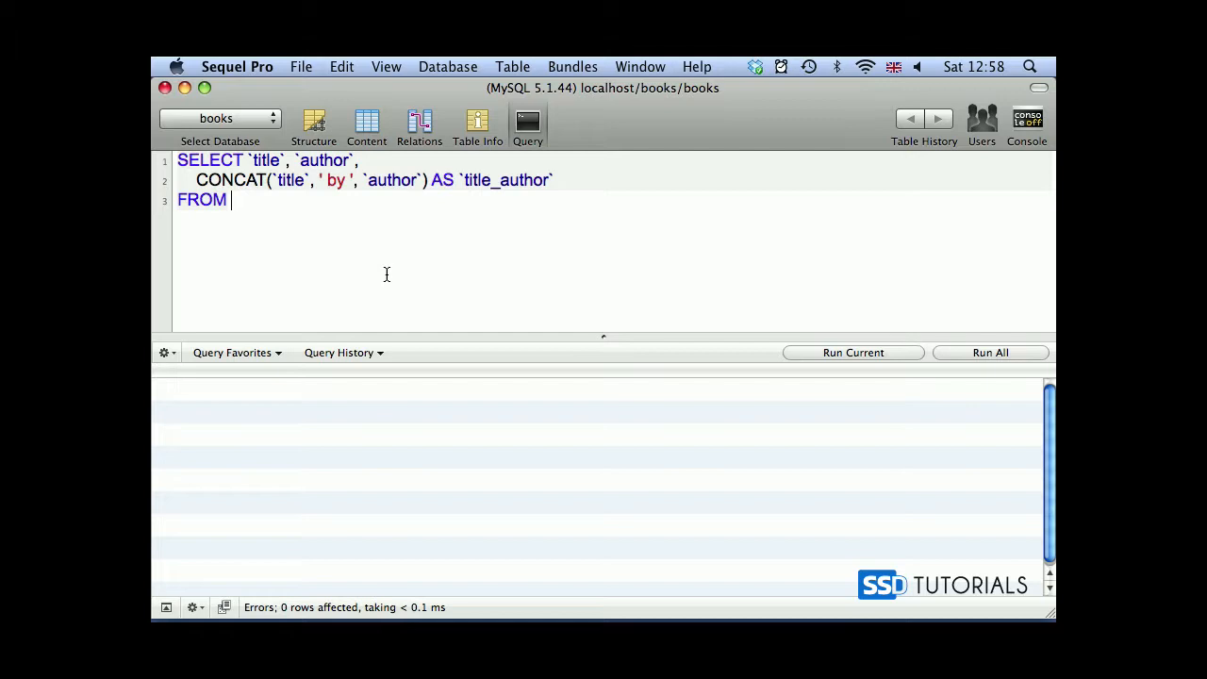
text(`boo)
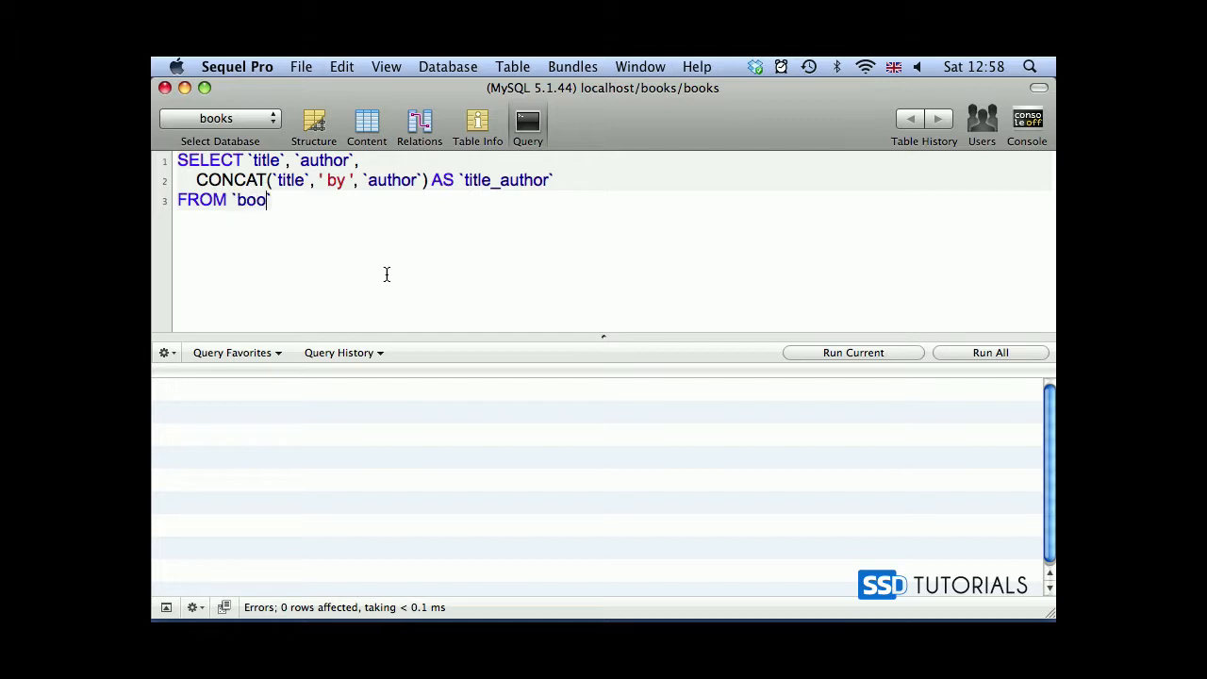
text(ks`)
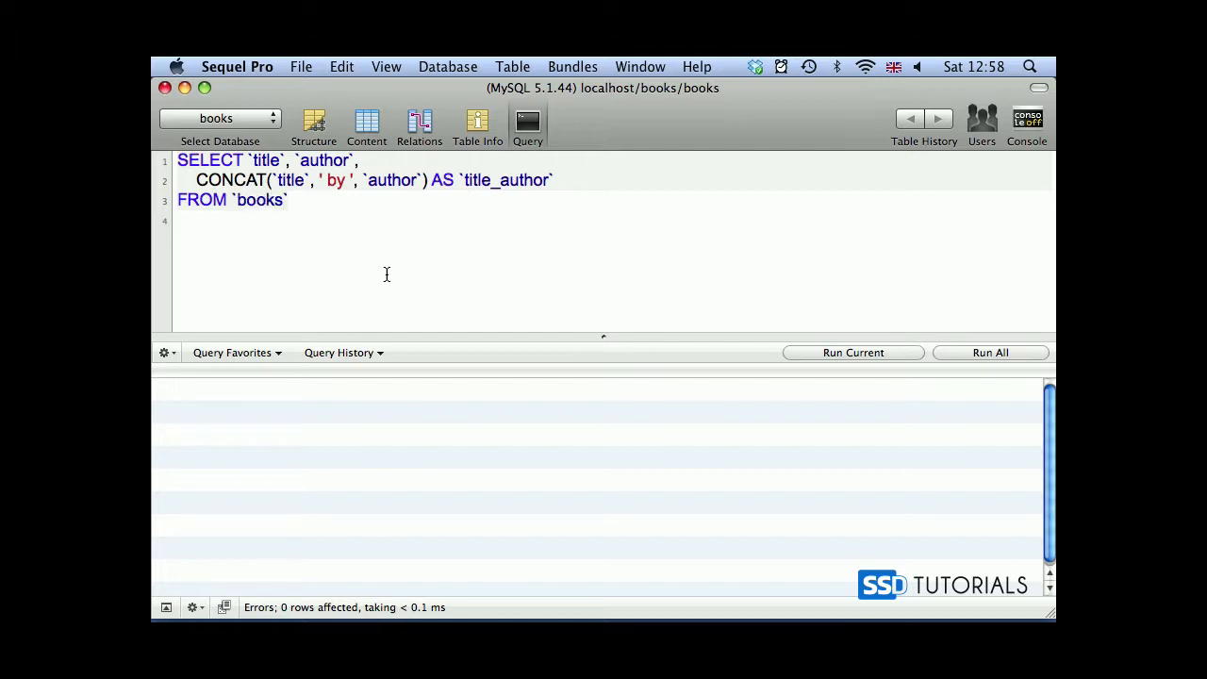
text(ORDER BY `)
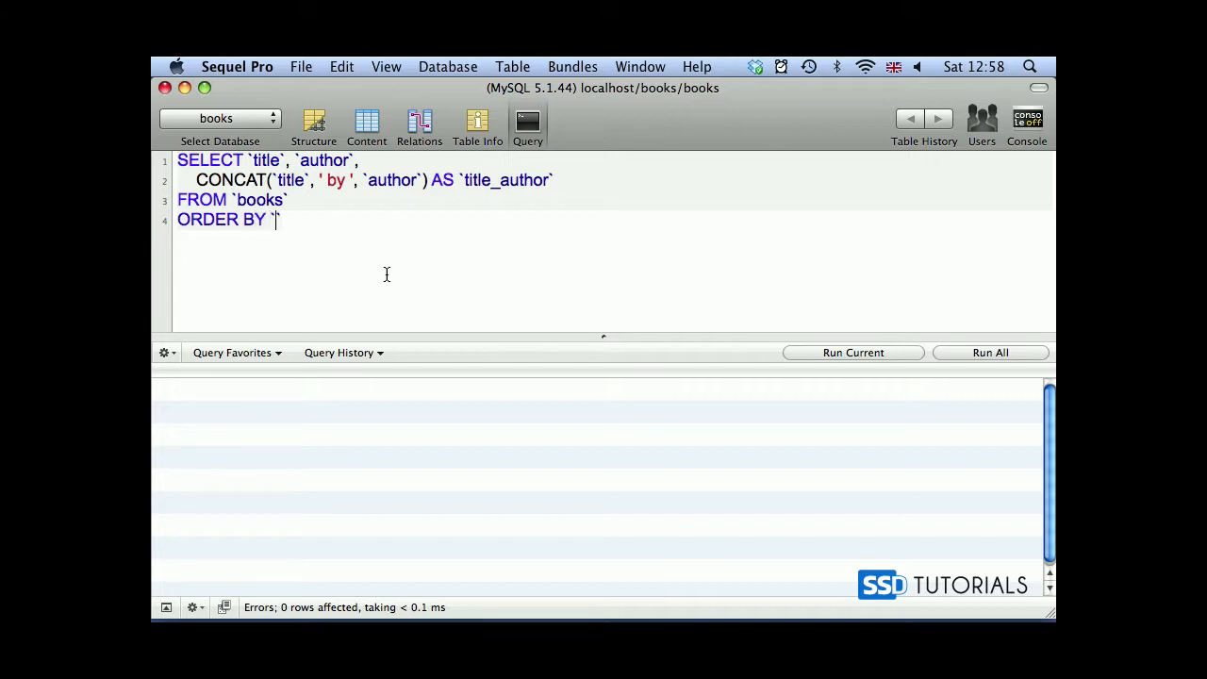
text(tit)
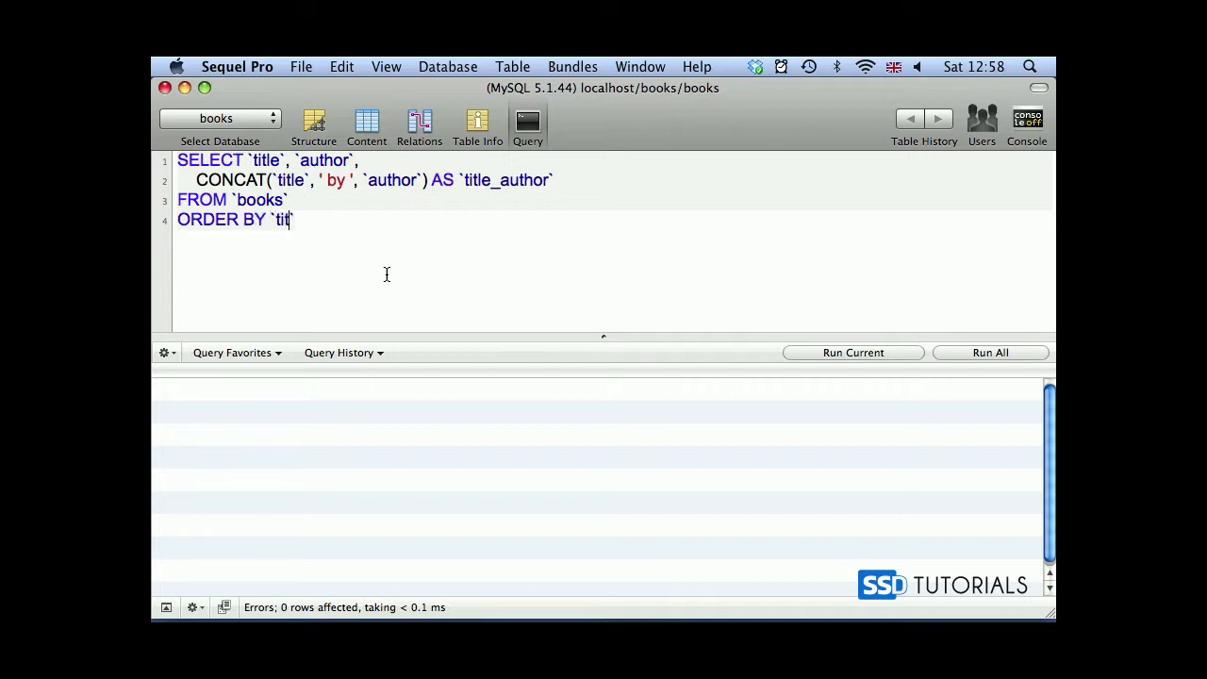
text(le_author)
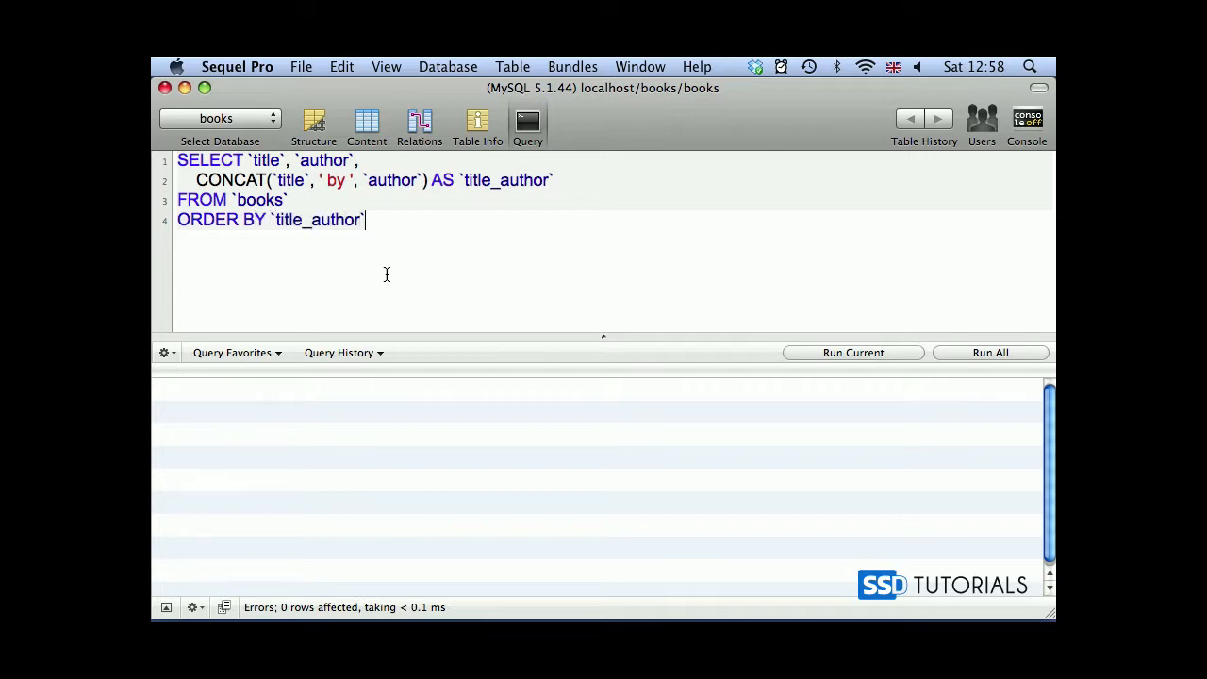
text(ASC)
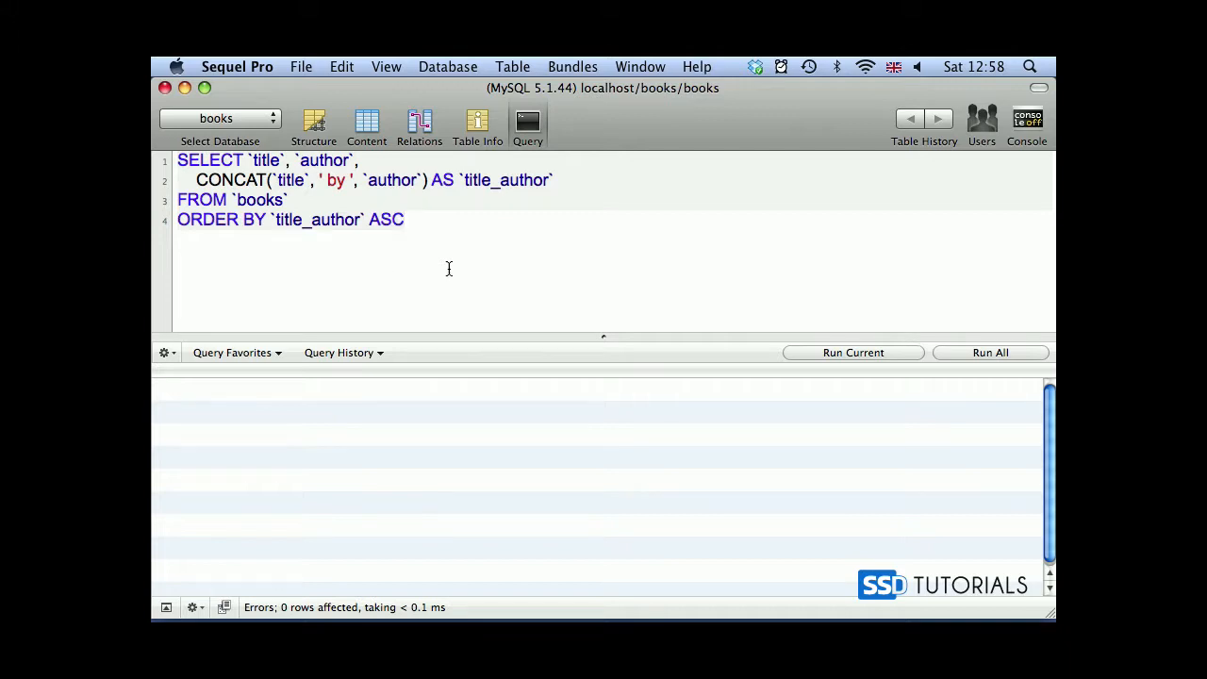
click(852, 353)
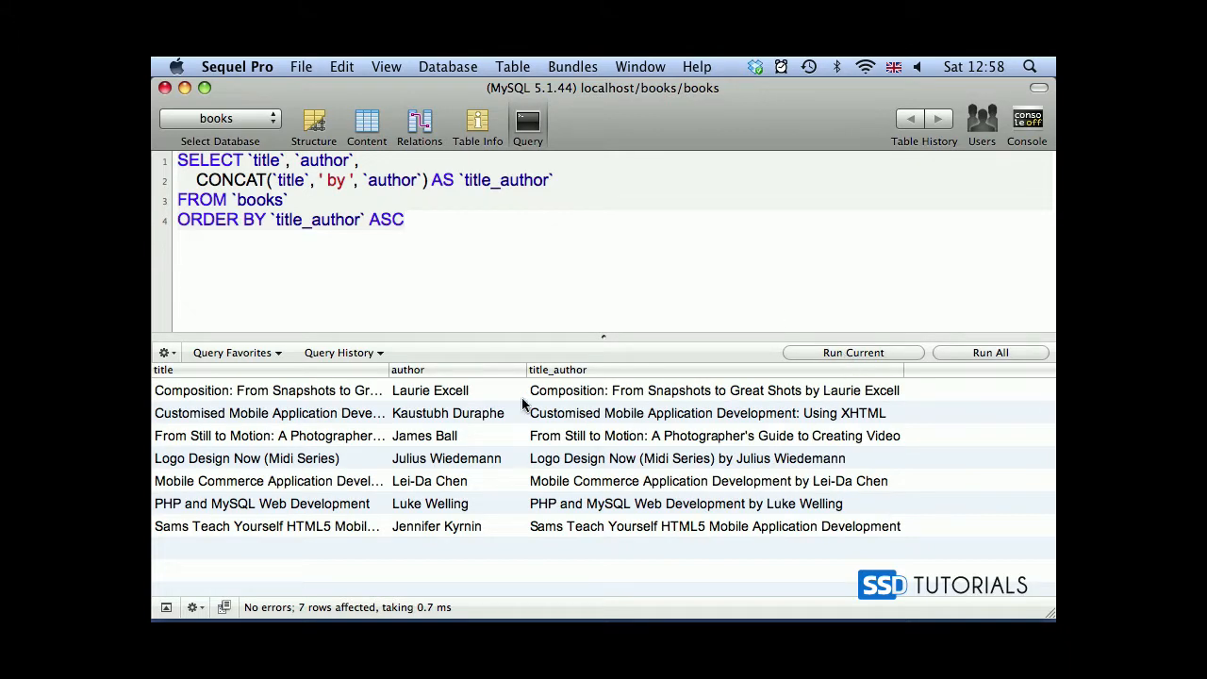
mouse_move(271, 385)
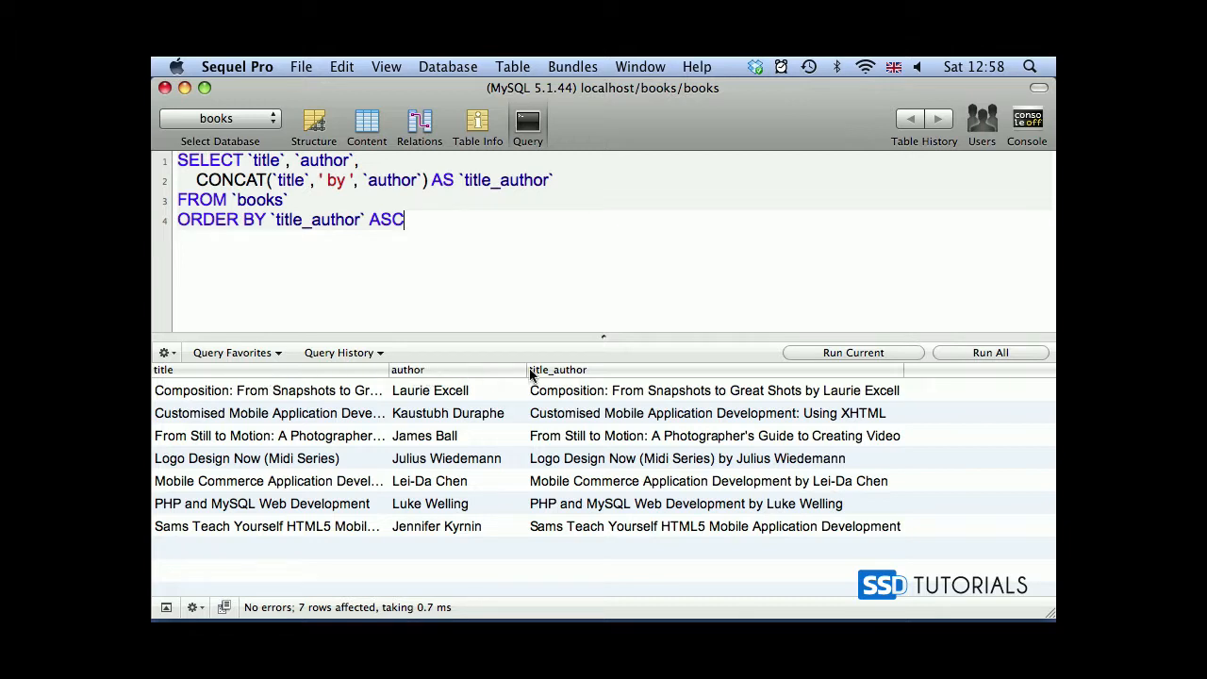
mouse_move(886, 375)
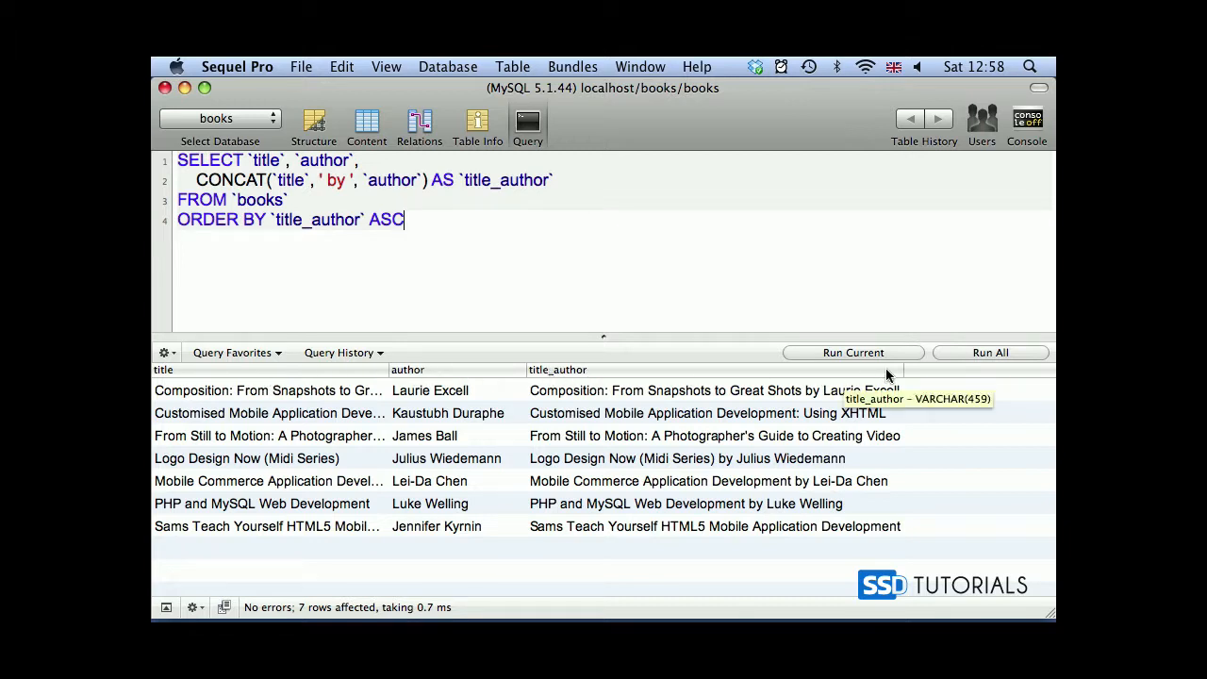
mouse_move(547, 400)
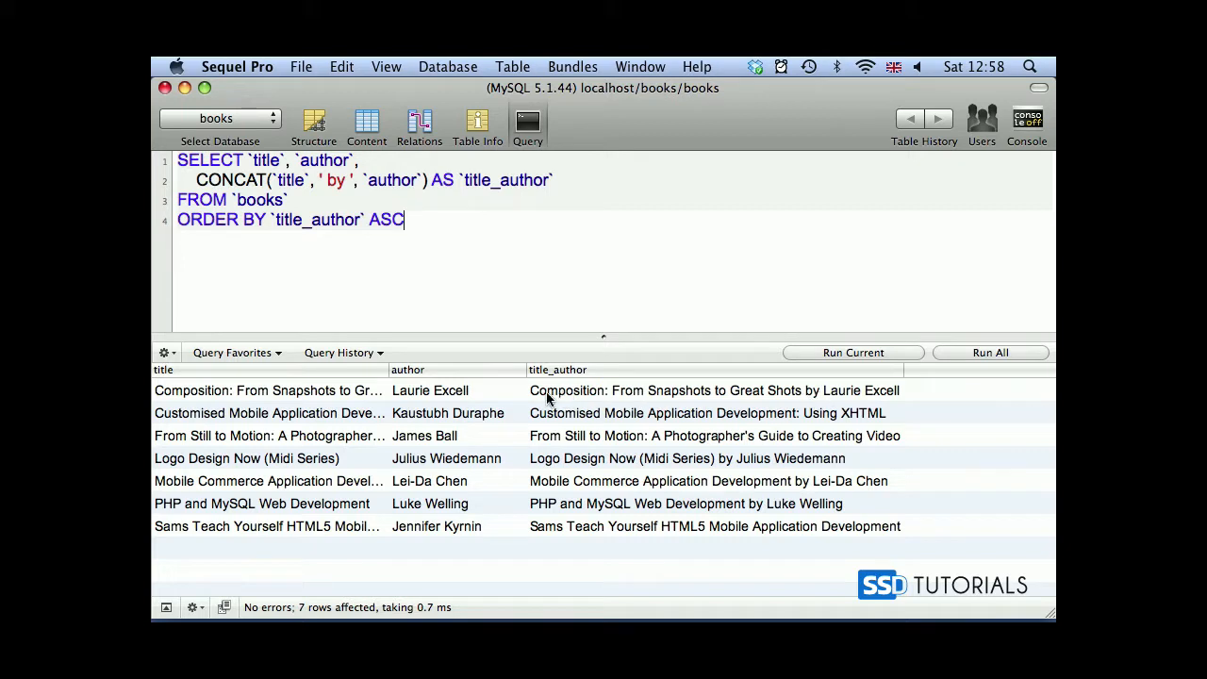
mouse_move(802, 396)
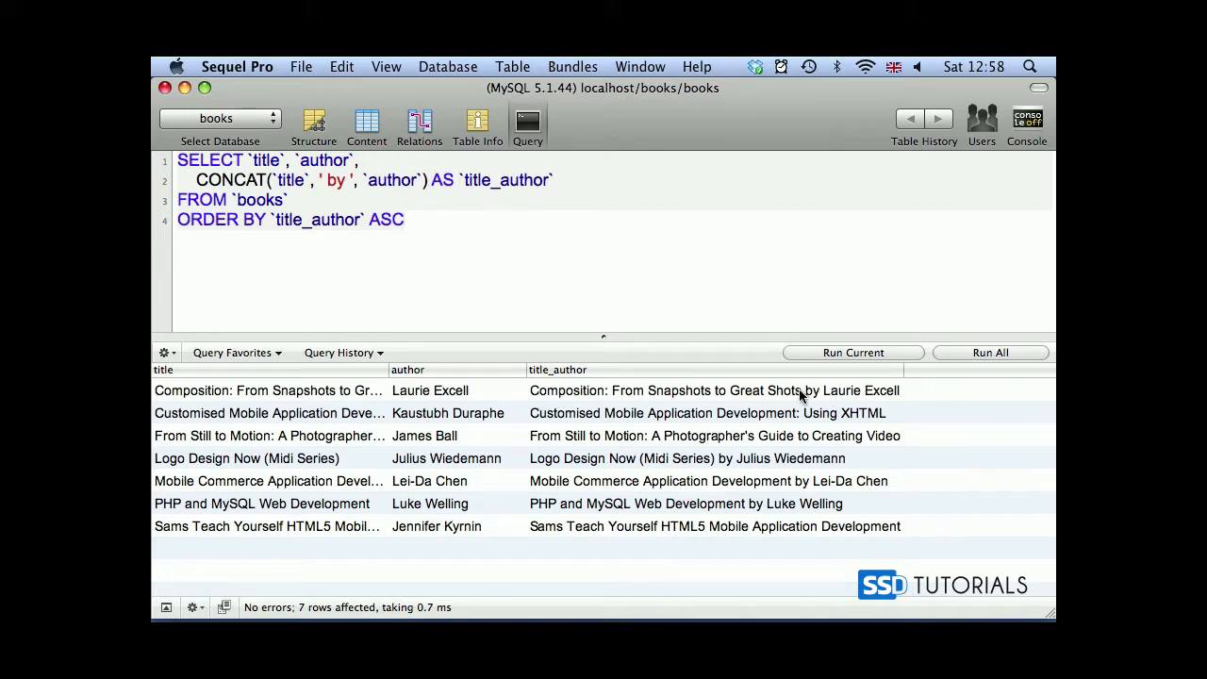
mouse_move(826, 397)
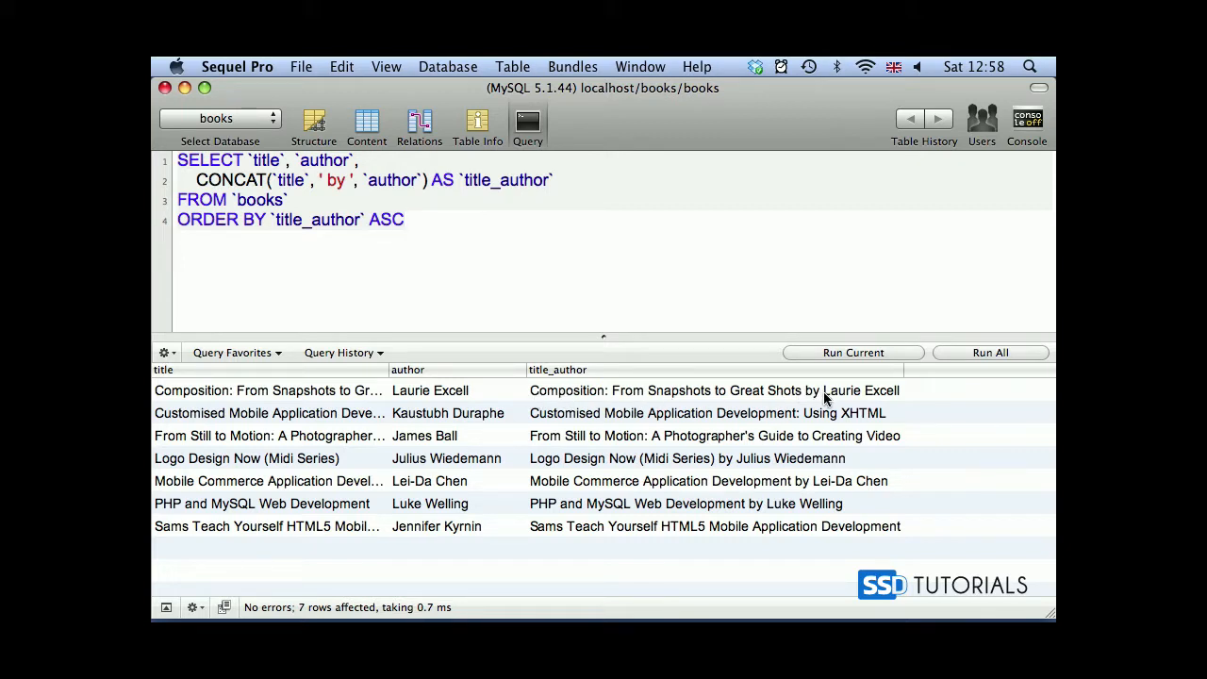
click(707, 413)
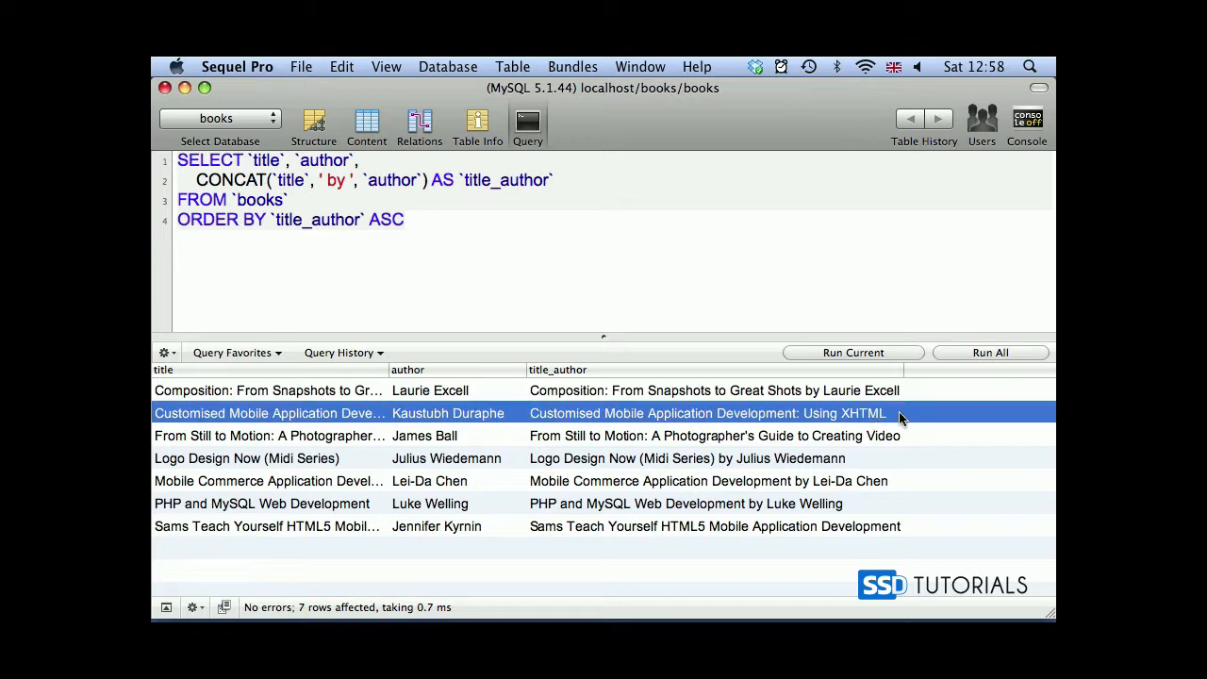
double_click(744, 413)
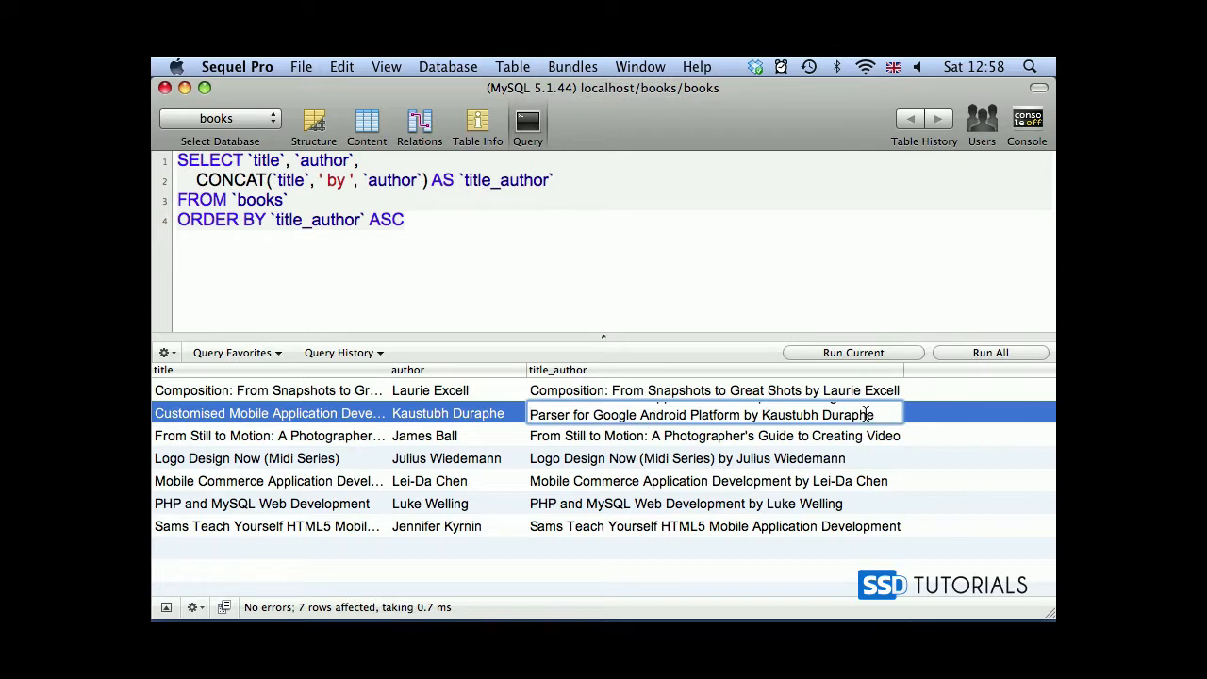
mouse_move(745, 413)
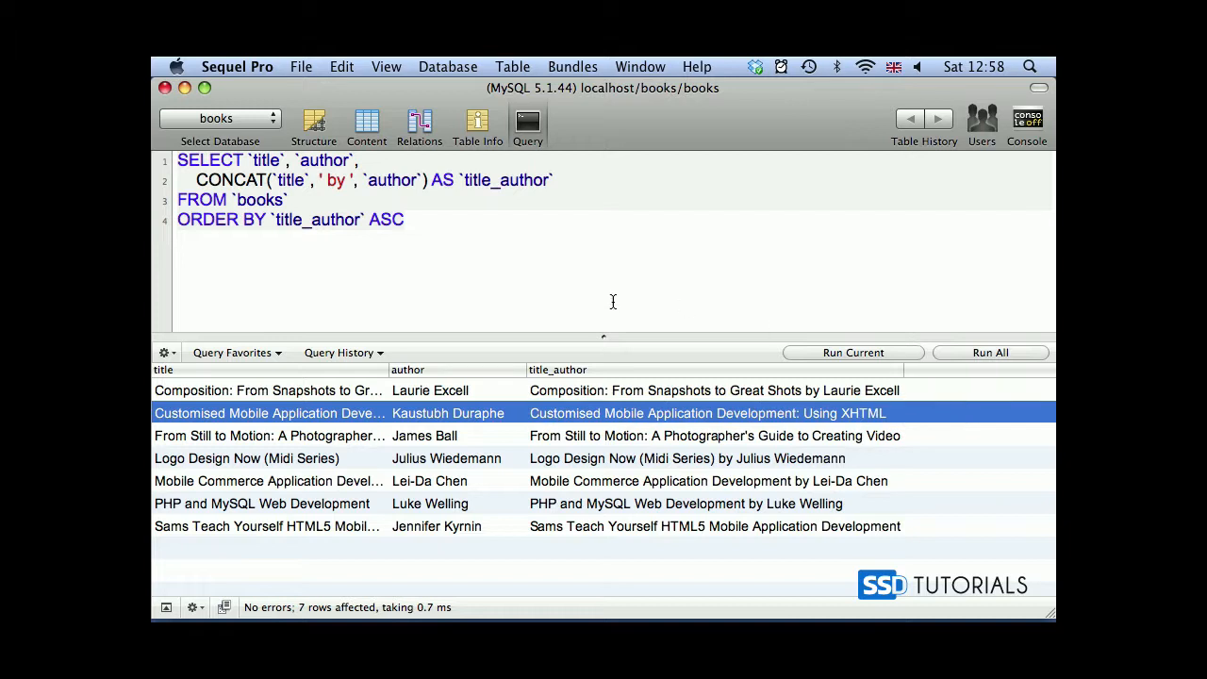
Rename the CONCAT function in the title_author expression to CONCAT_WS.
click(268, 181)
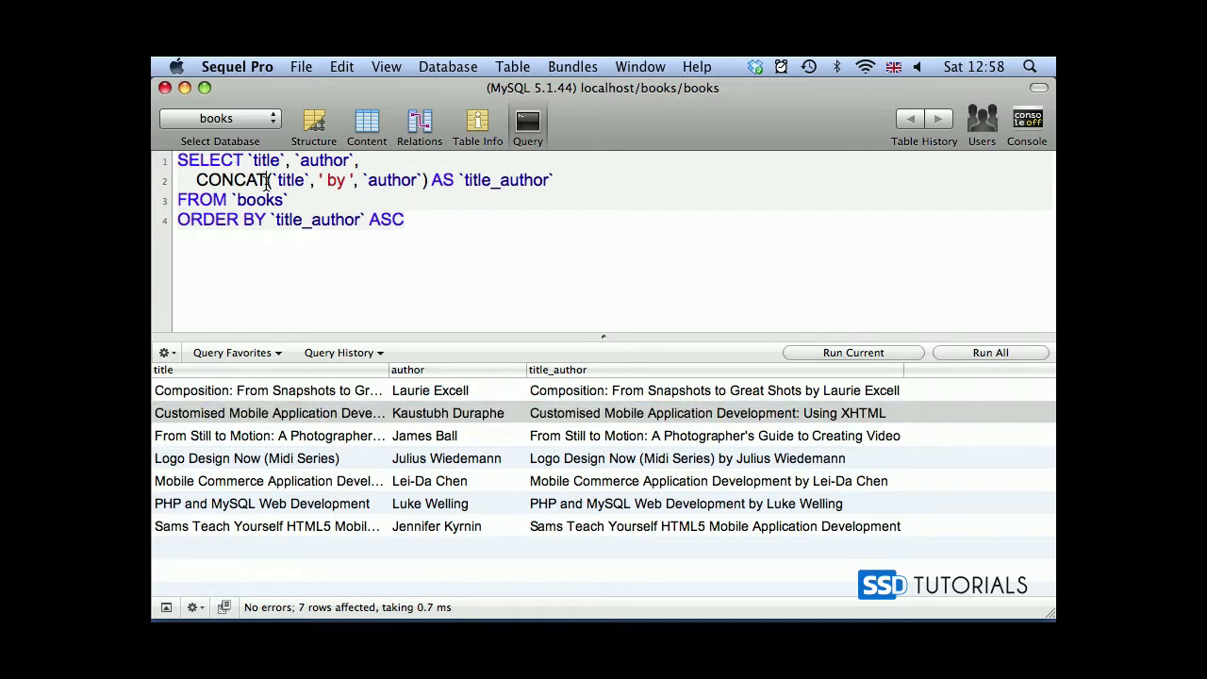
text(_W)
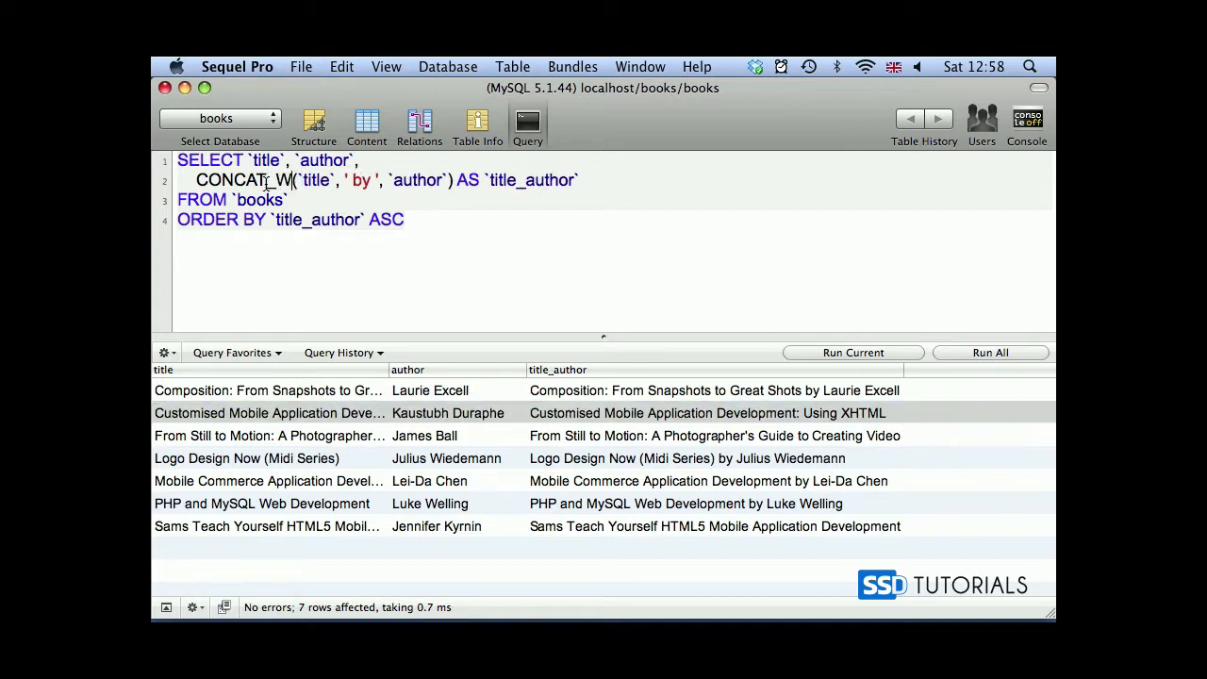
text(S)
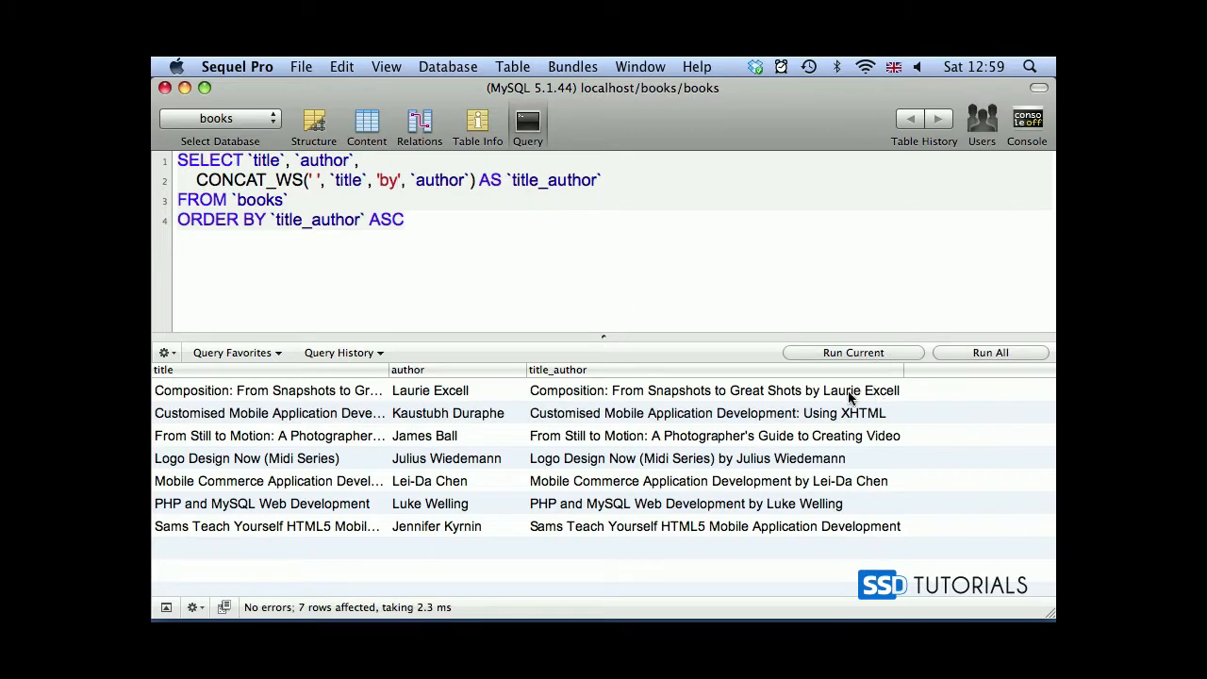
mouse_move(264, 136)
text(INSER)
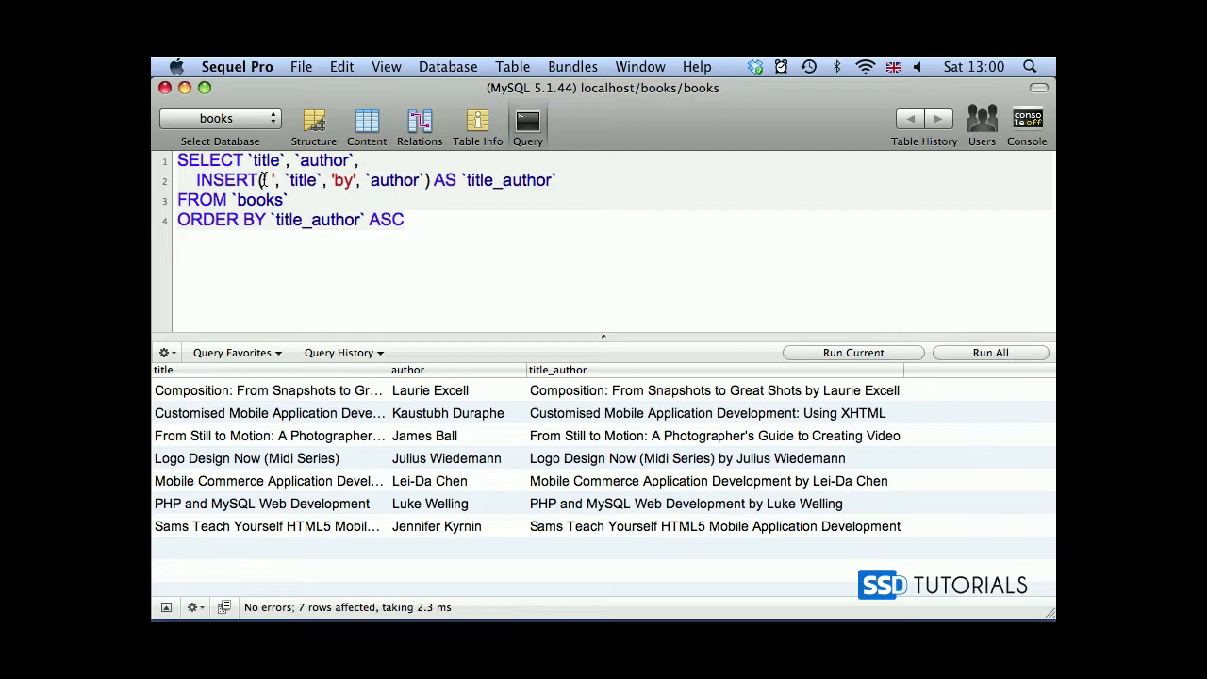
Drop the separator argument and replace ' by ' with 1, 10 as INSERT arguments.
click(226, 181)
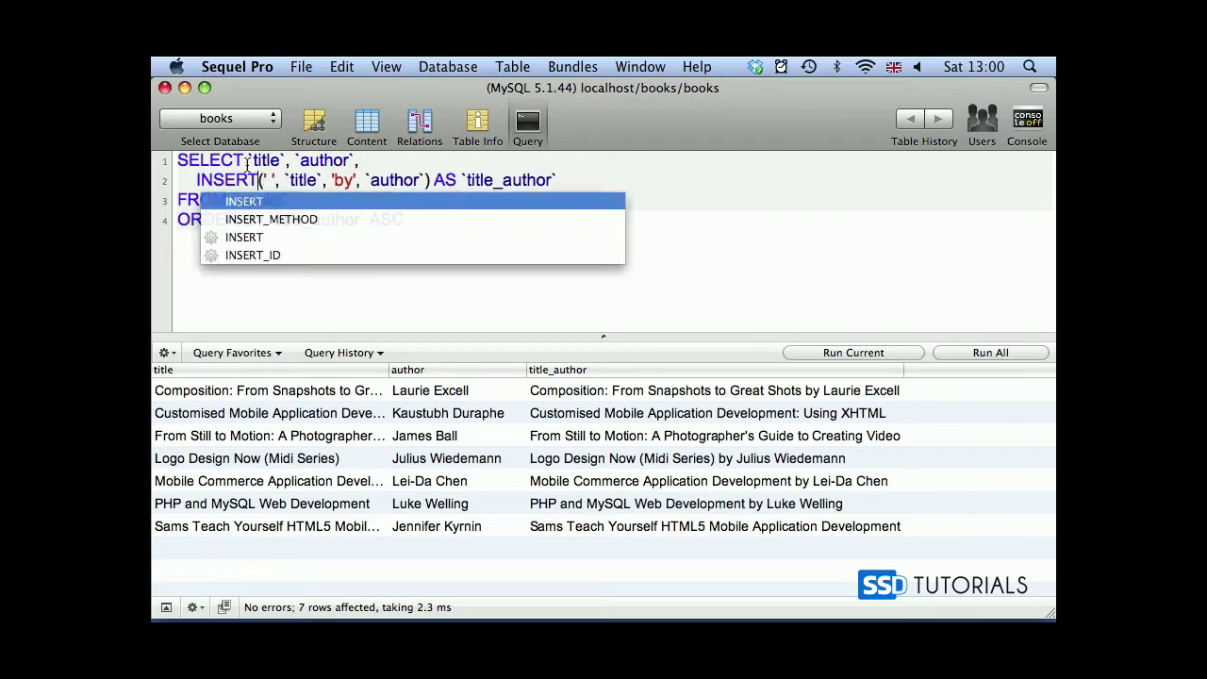
key(Escape)
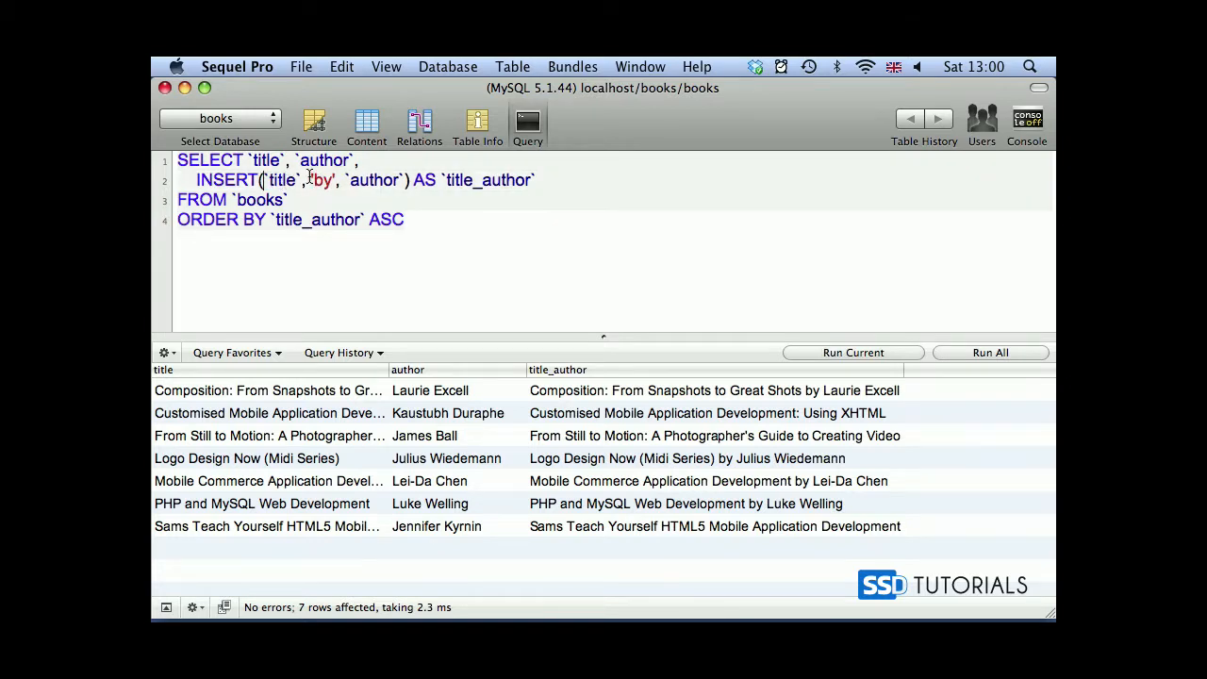
double_click(322, 181)
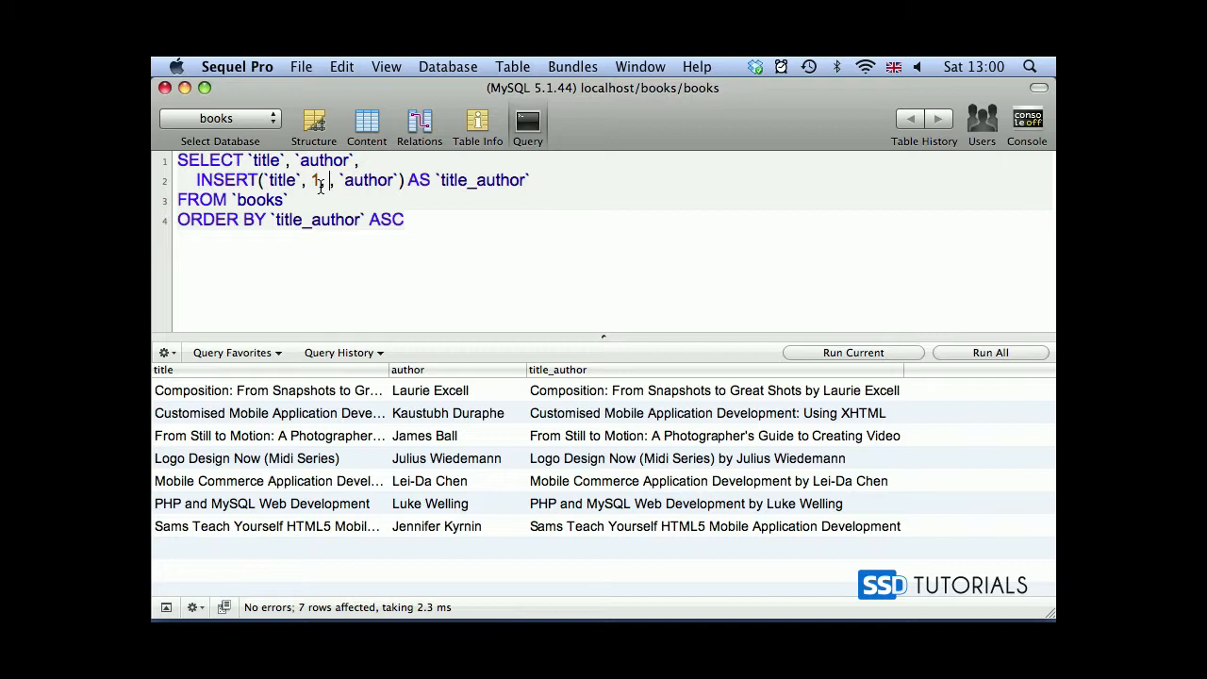
text(1, 10)
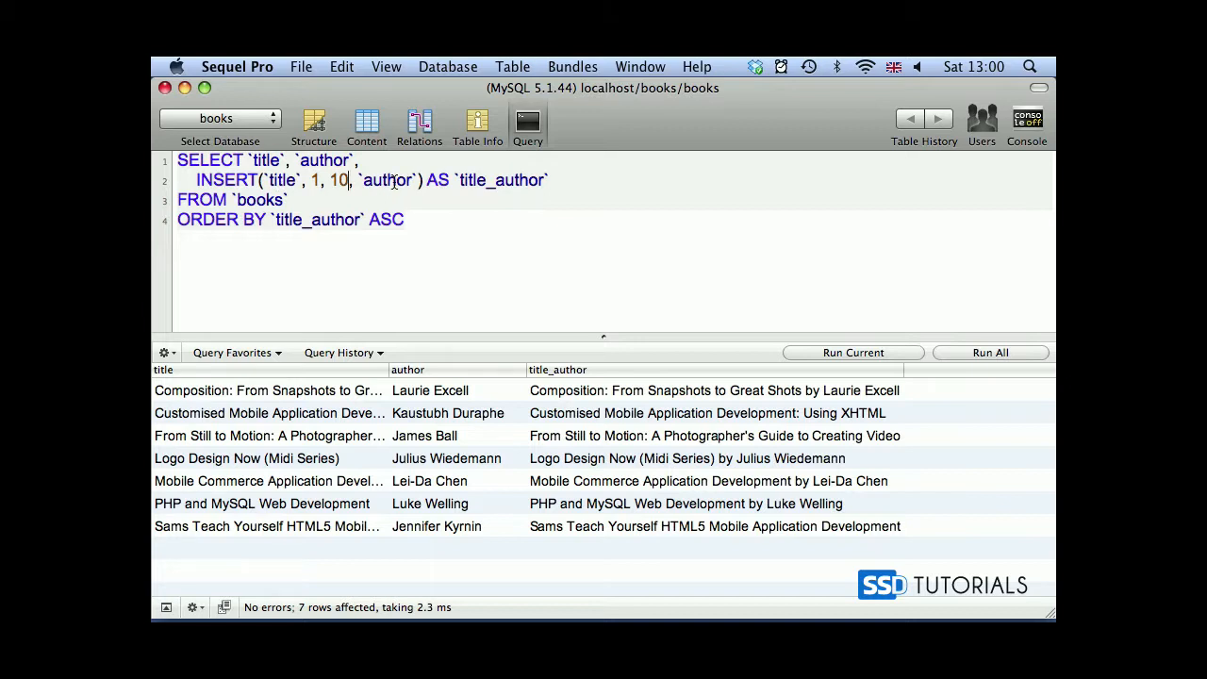
mouse_move(910, 328)
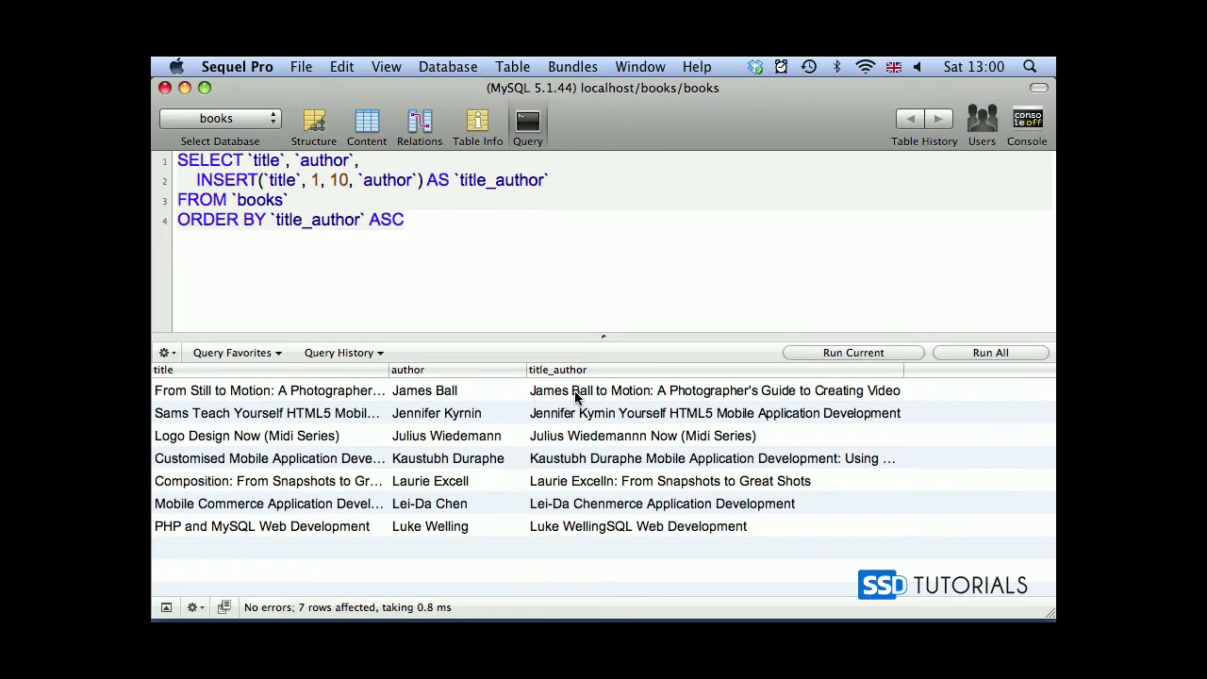
mouse_move(588, 396)
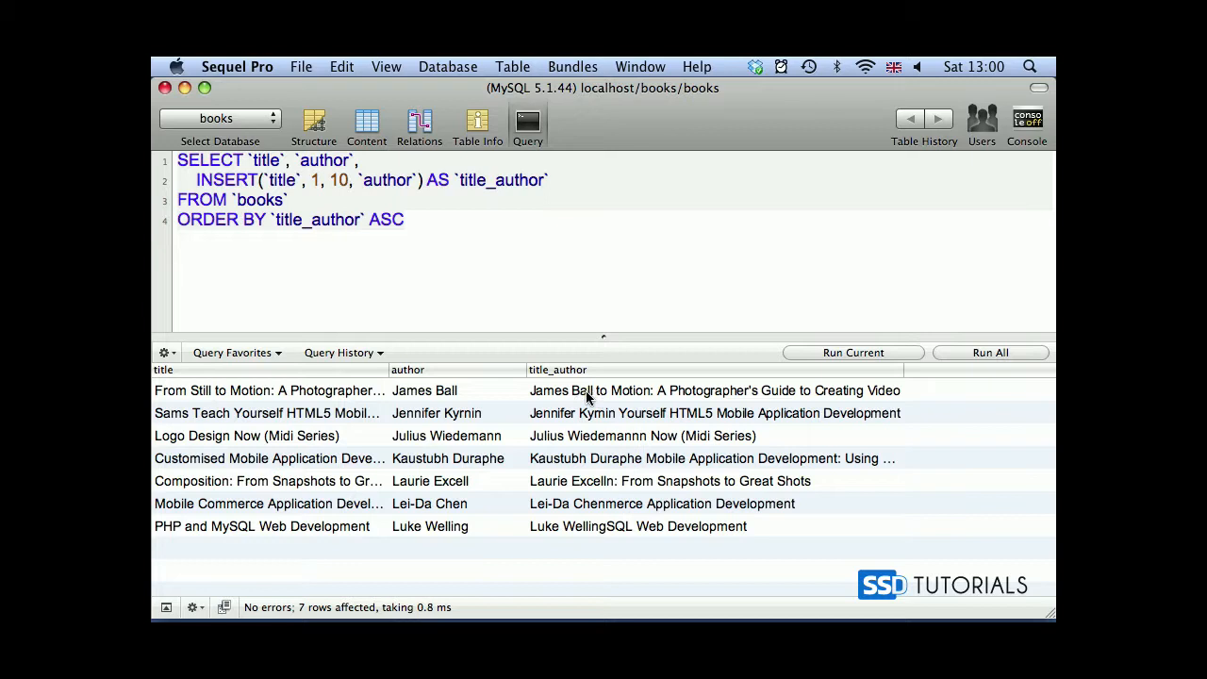
mouse_move(179, 400)
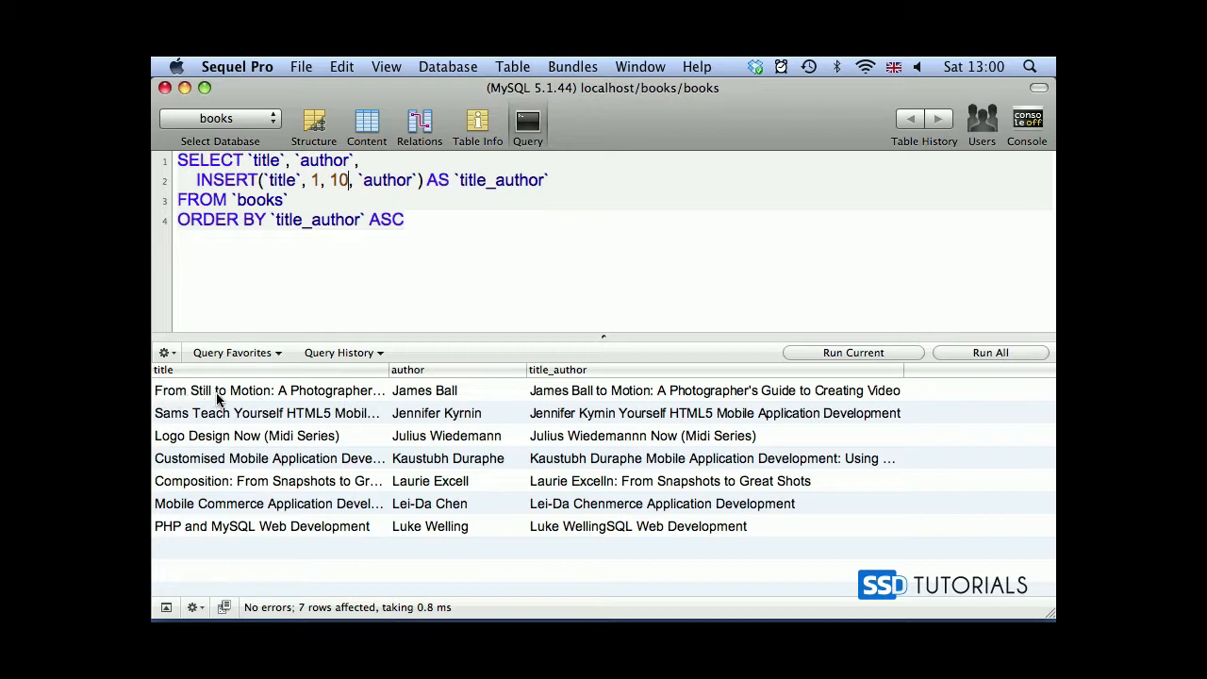
mouse_move(215, 398)
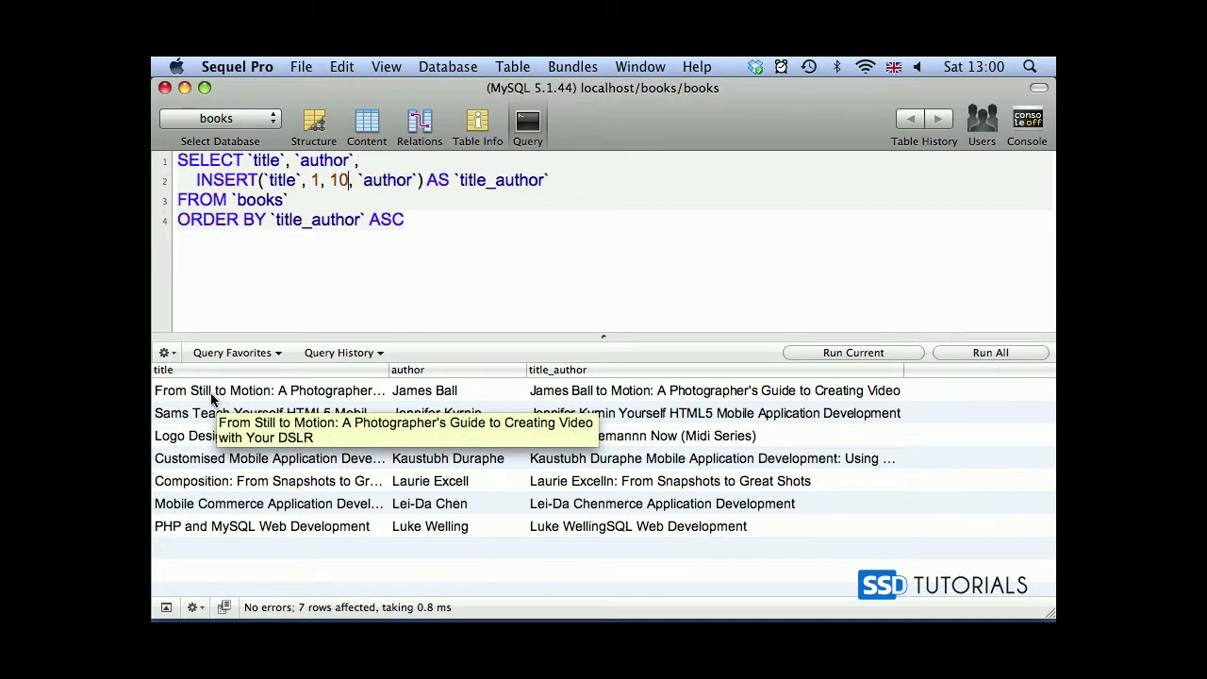
mouse_move(592, 400)
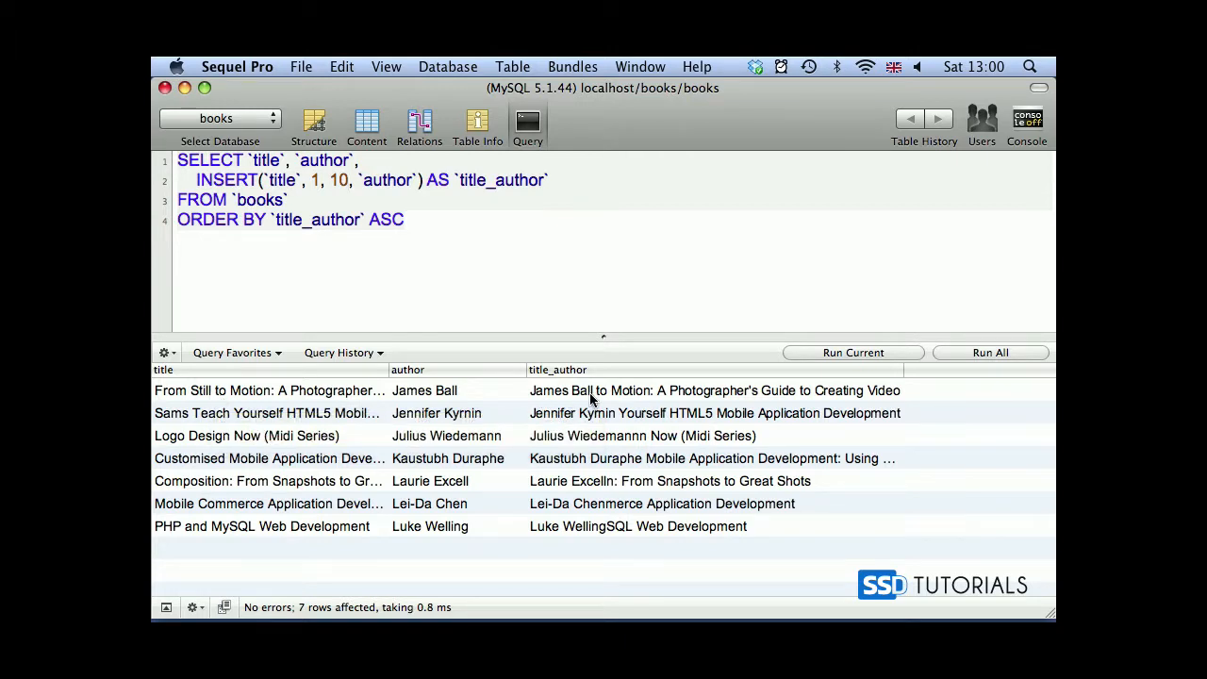
mouse_move(556, 400)
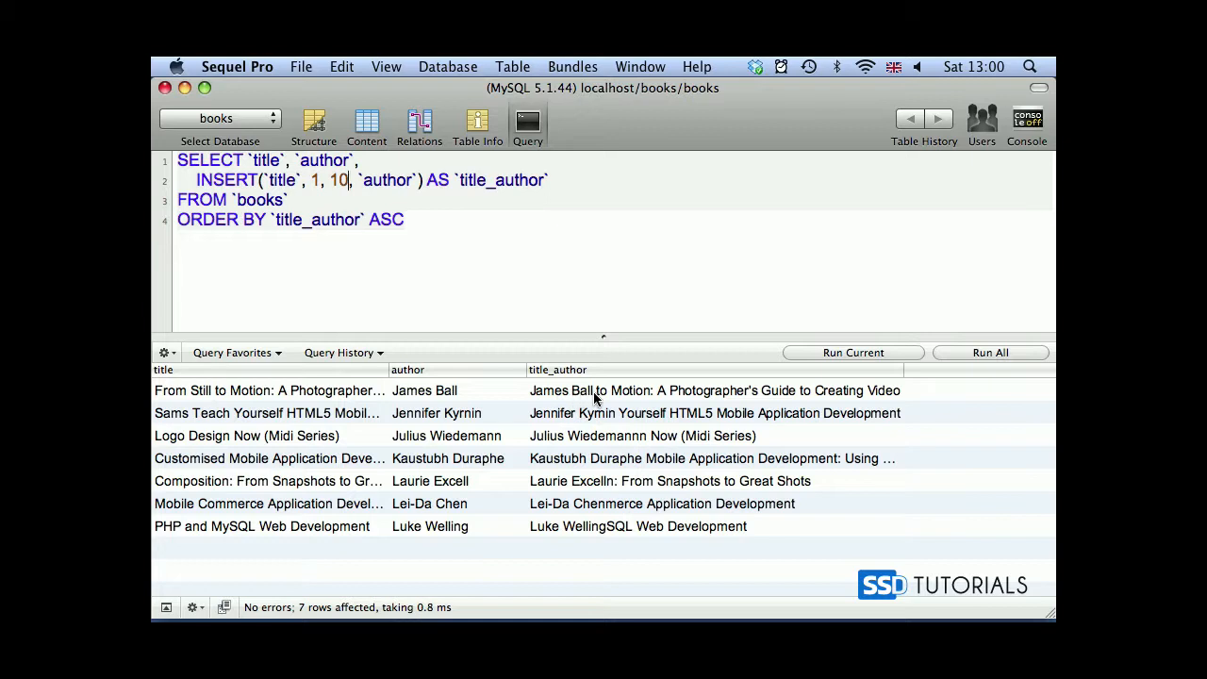
mouse_move(596, 396)
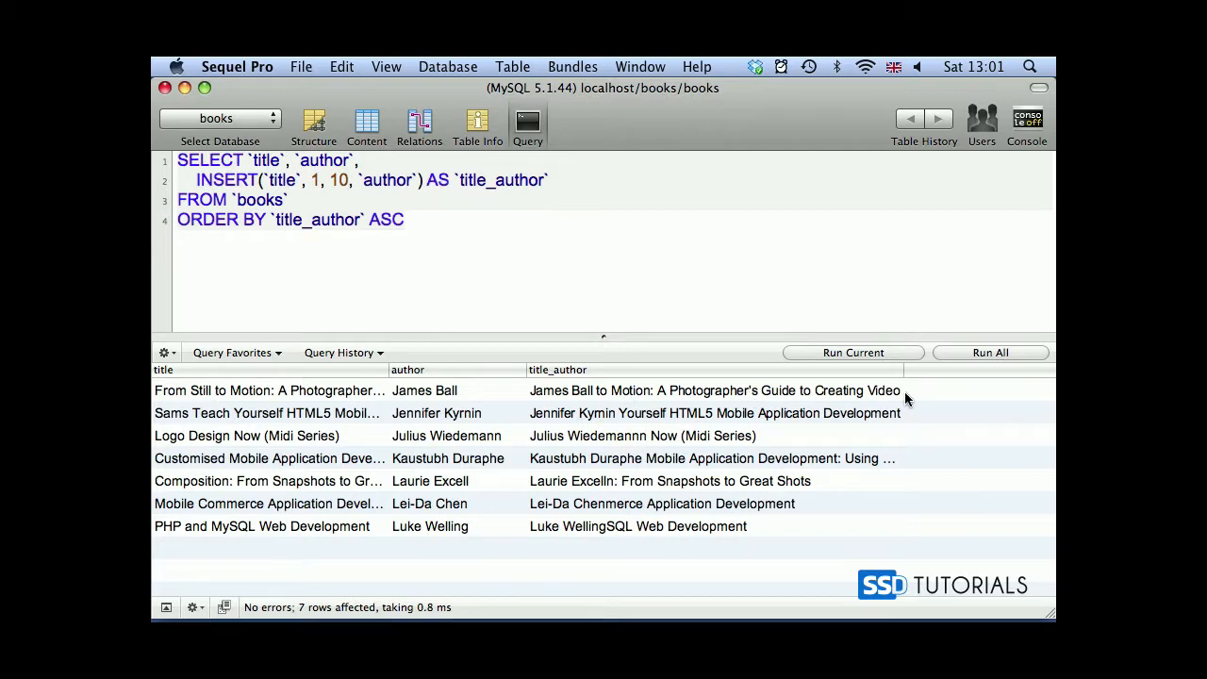
mouse_move(665, 397)
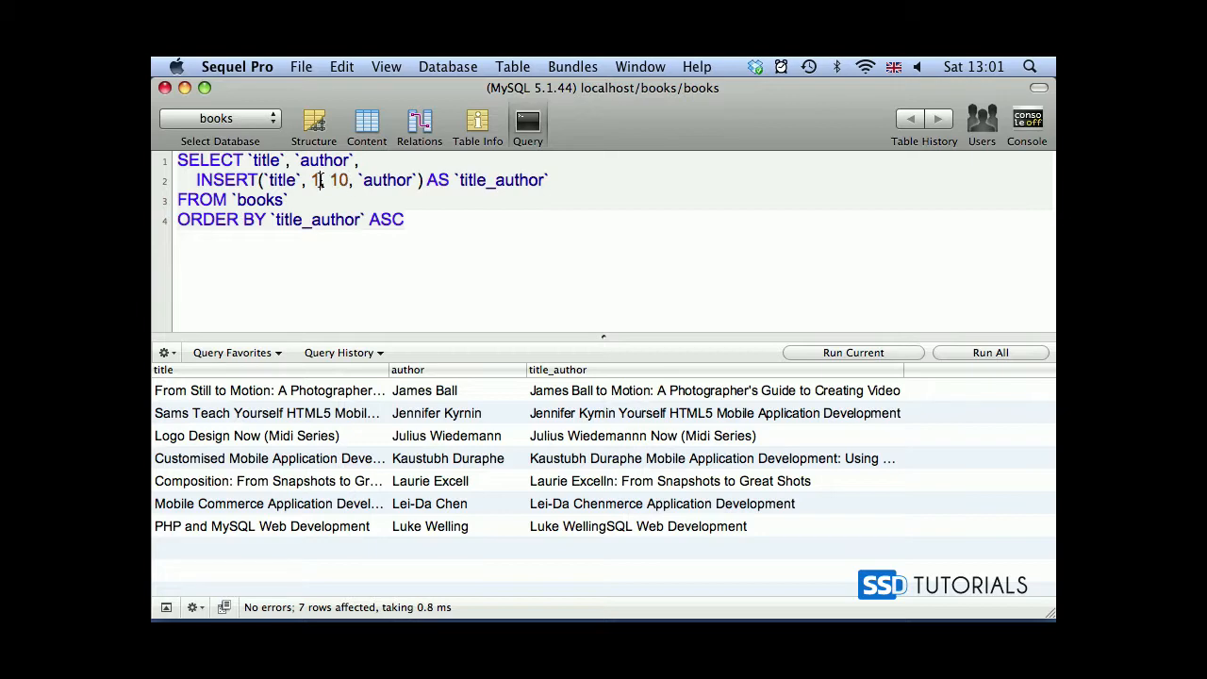
Change the INSERT position from 1 to 10 and rerun the query.
text(0)
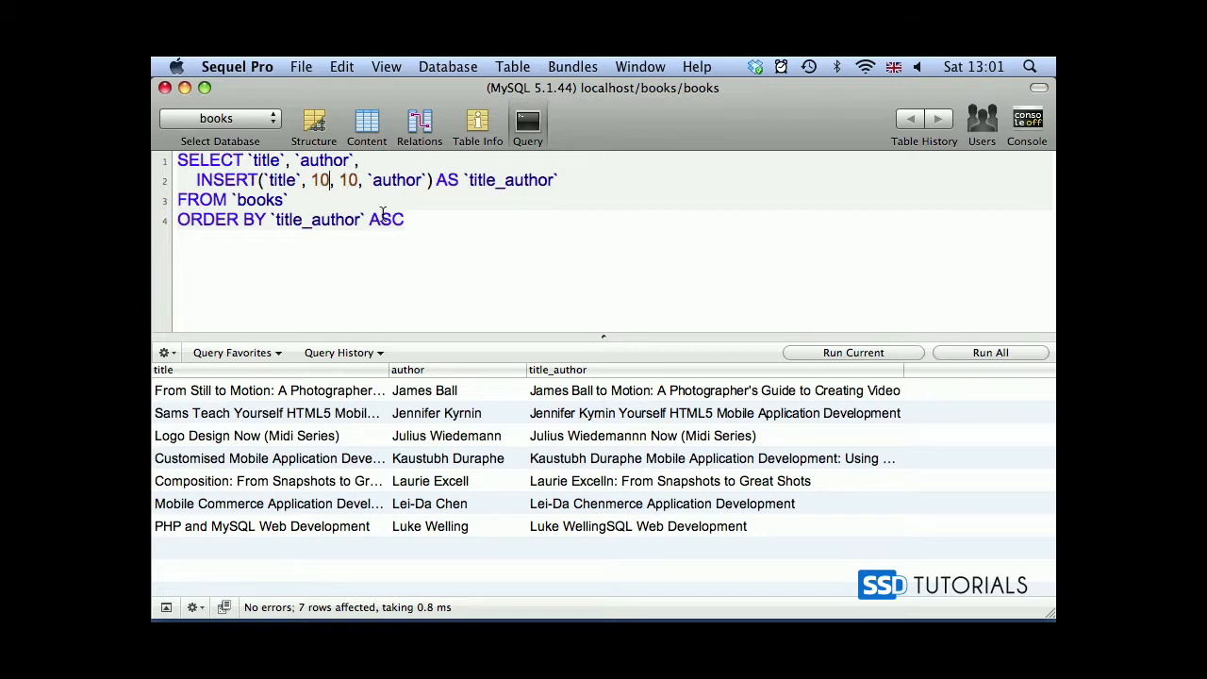
click(852, 352)
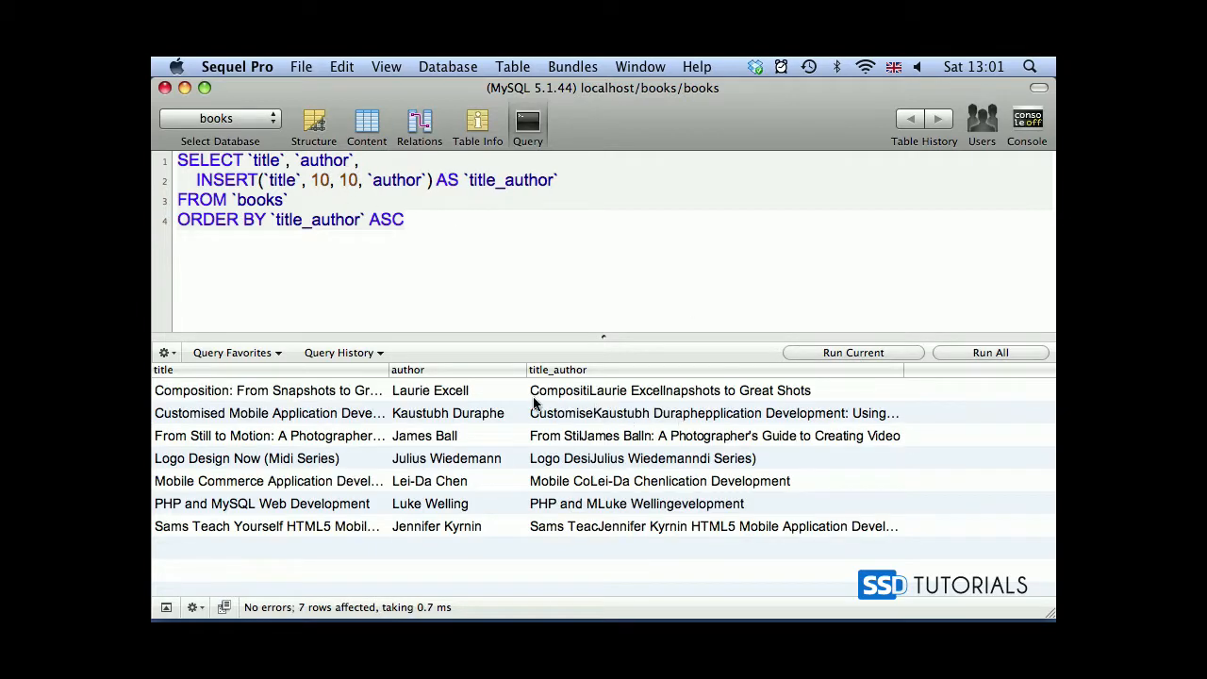
mouse_move(588, 398)
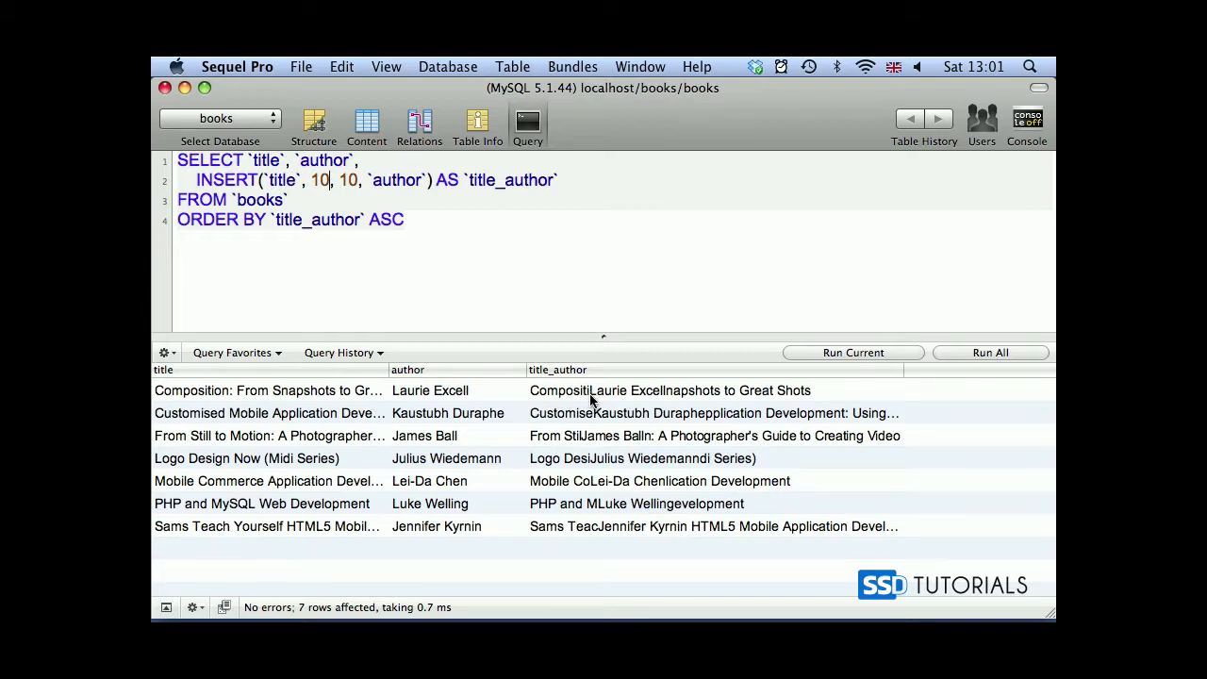
mouse_move(663, 400)
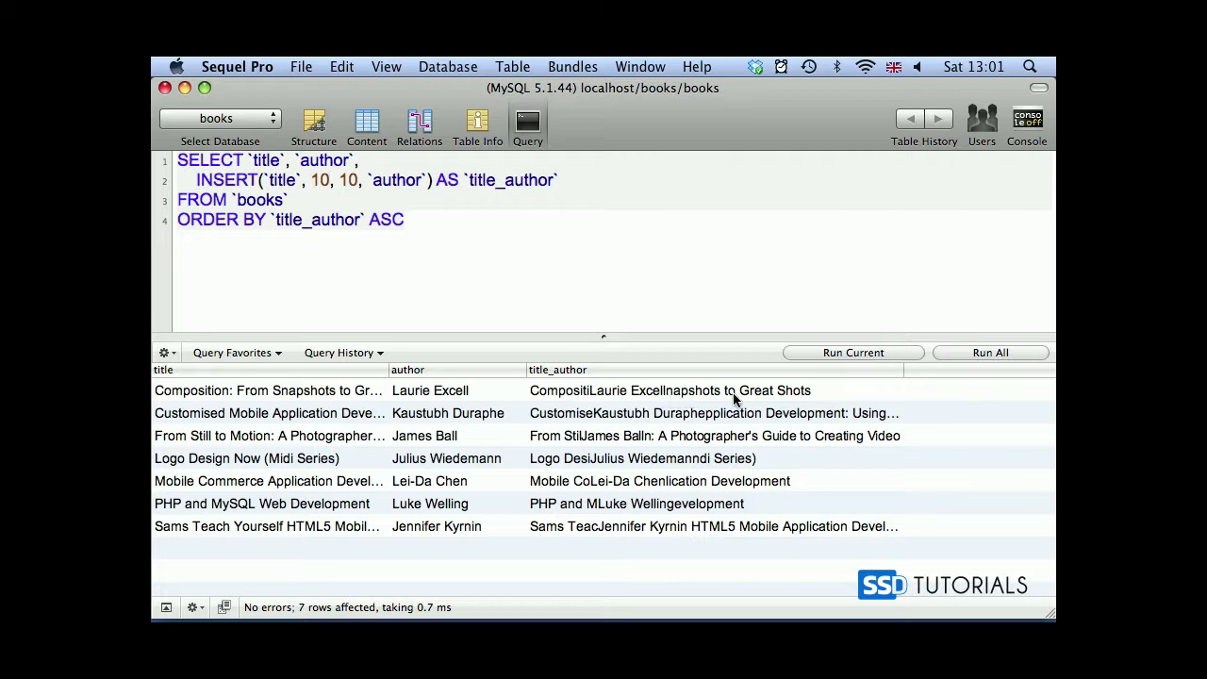
mouse_move(670, 395)
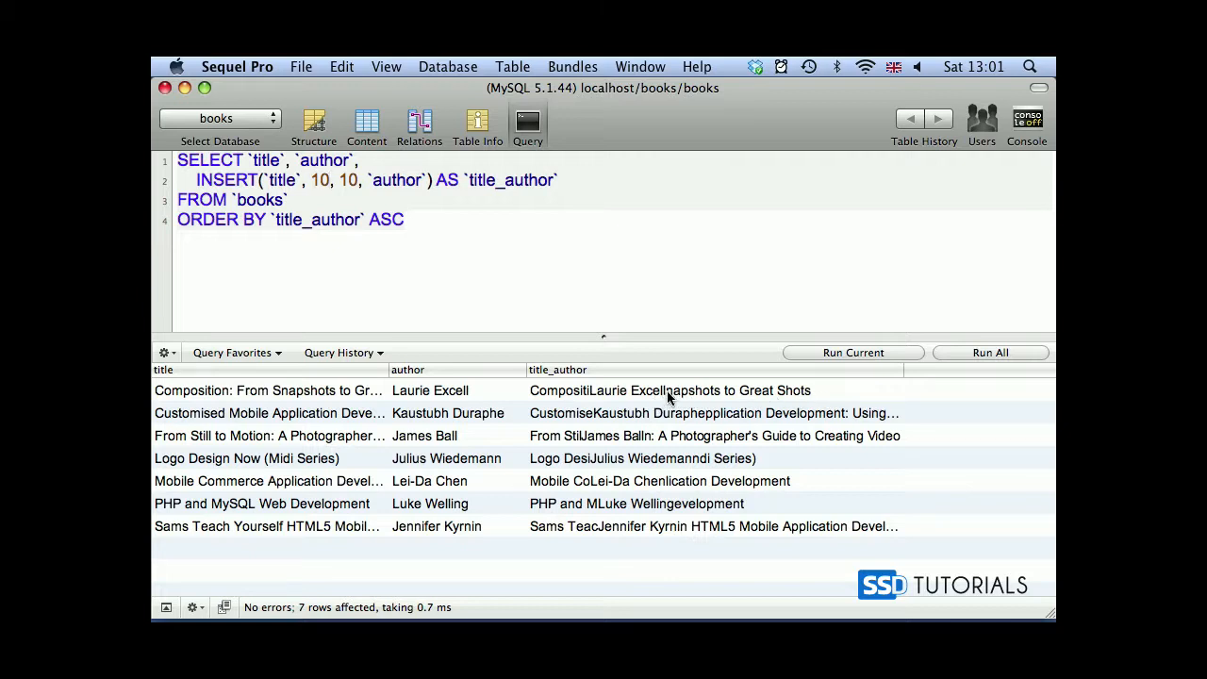